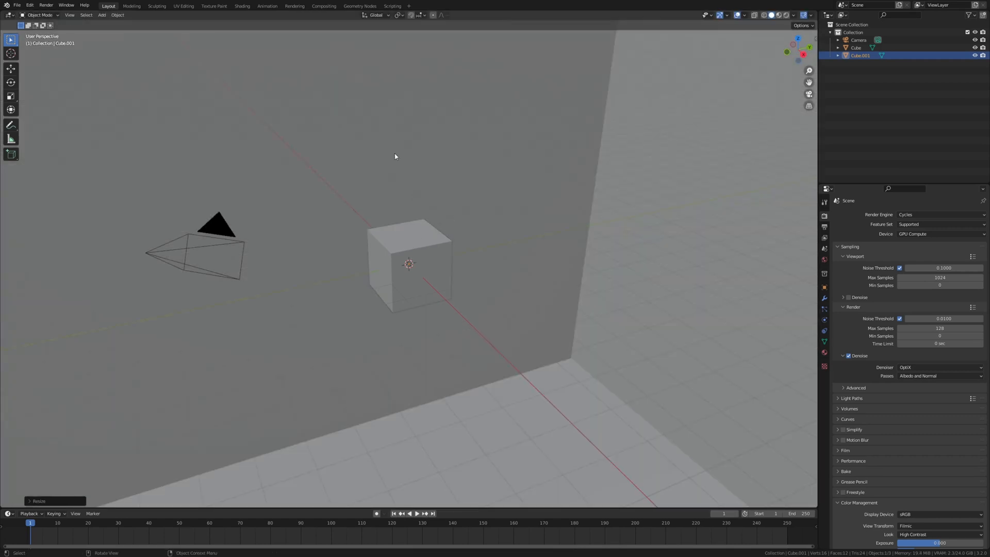
{"action": "mouse_move", "coordinate": [480, 127]}
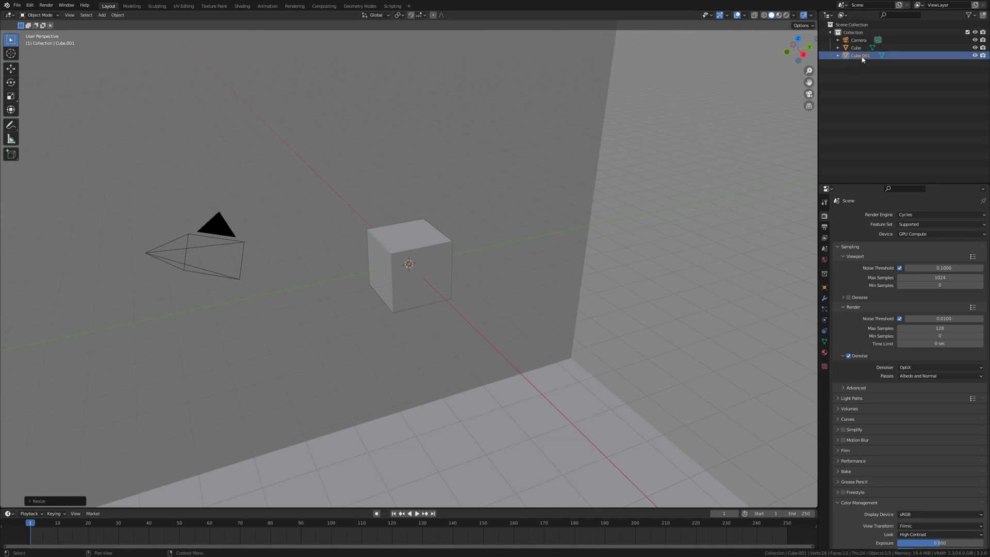
Rename the enclosing box object Cube.001 to Volume in the Outliner
{"action": "double_click", "coordinate": [859, 55]}
{"action": "type", "text": "Volume"}
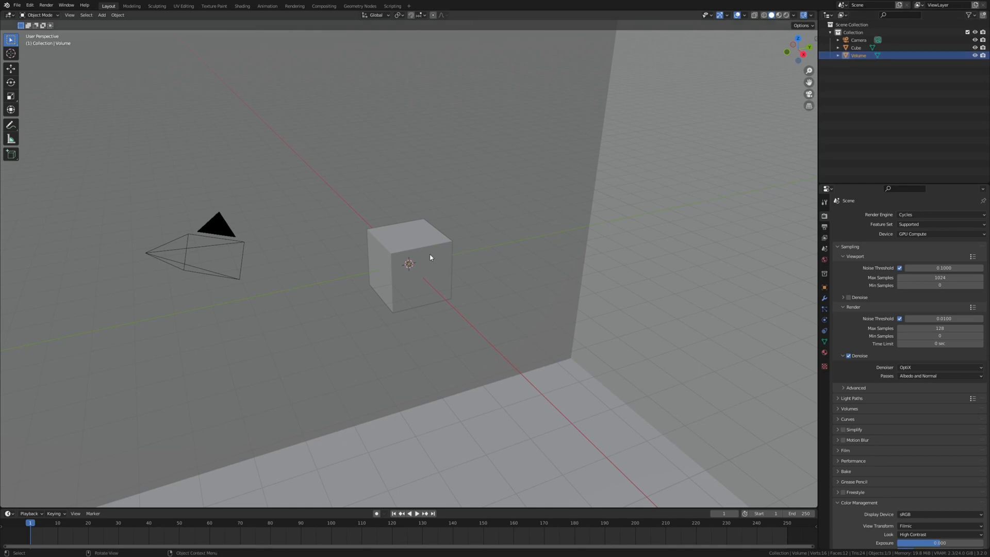
Hide the Volume box and create a new geometry node tree on the cube in the Geometry Nodes workspace
{"action": "left_click", "coordinate": [410, 263]}
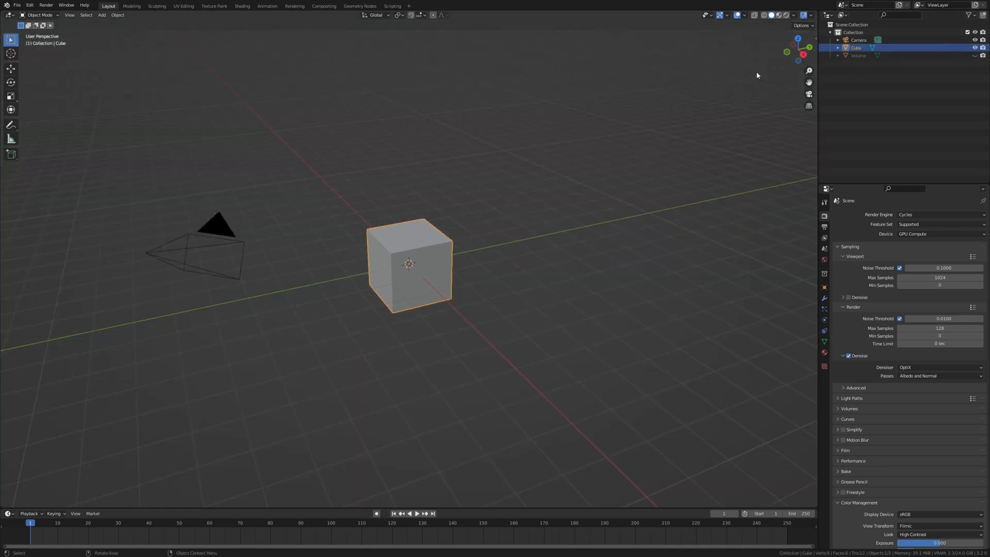
{"action": "left_click", "coordinate": [359, 6]}
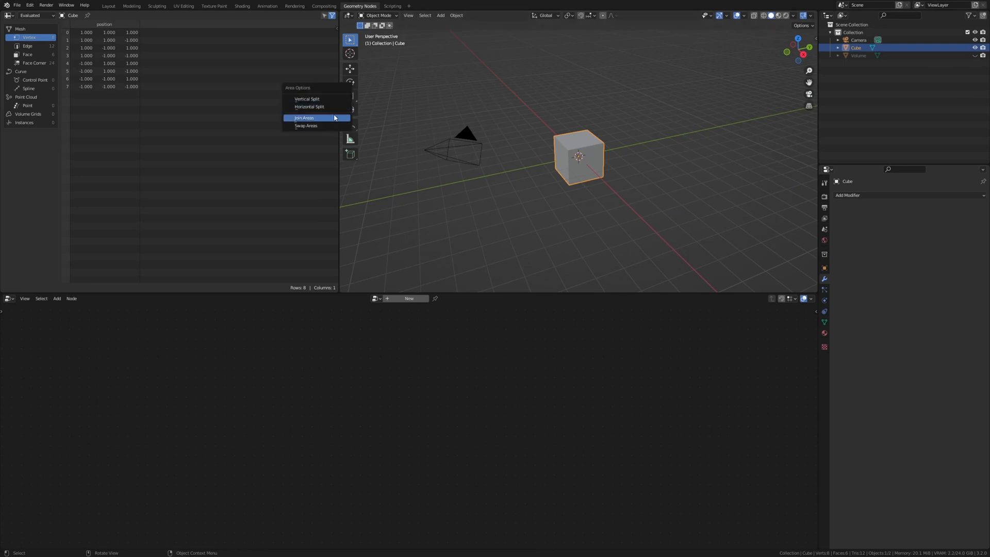
{"action": "left_click", "coordinate": [303, 118]}
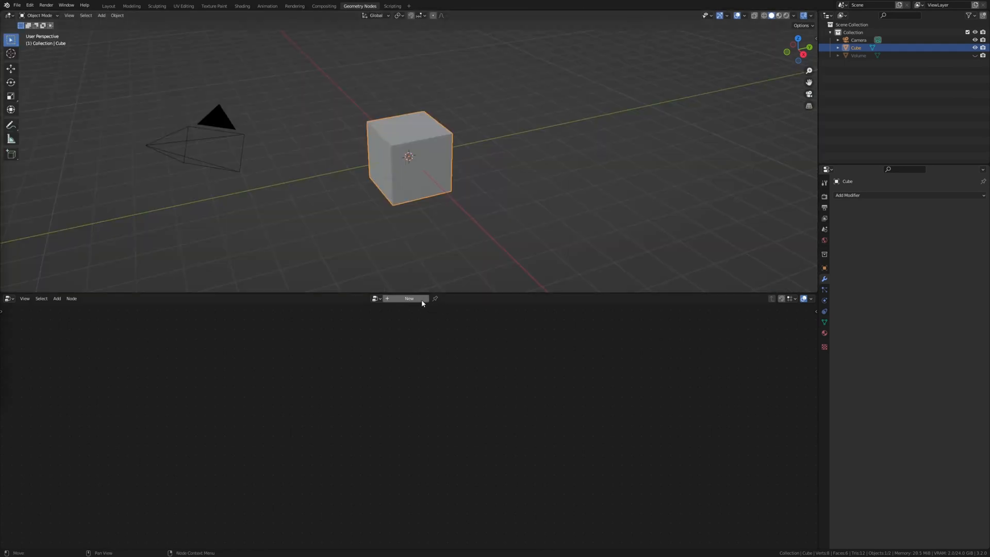
{"action": "left_click", "coordinate": [408, 298]}
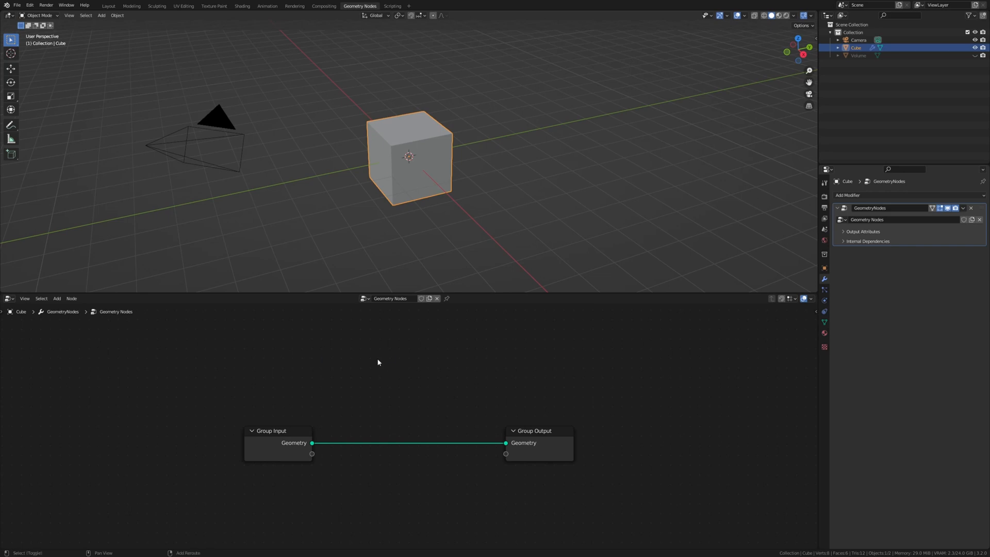
Add a Mesh Boolean node onto the link feeding the group output
{"action": "type", "text": "m"}
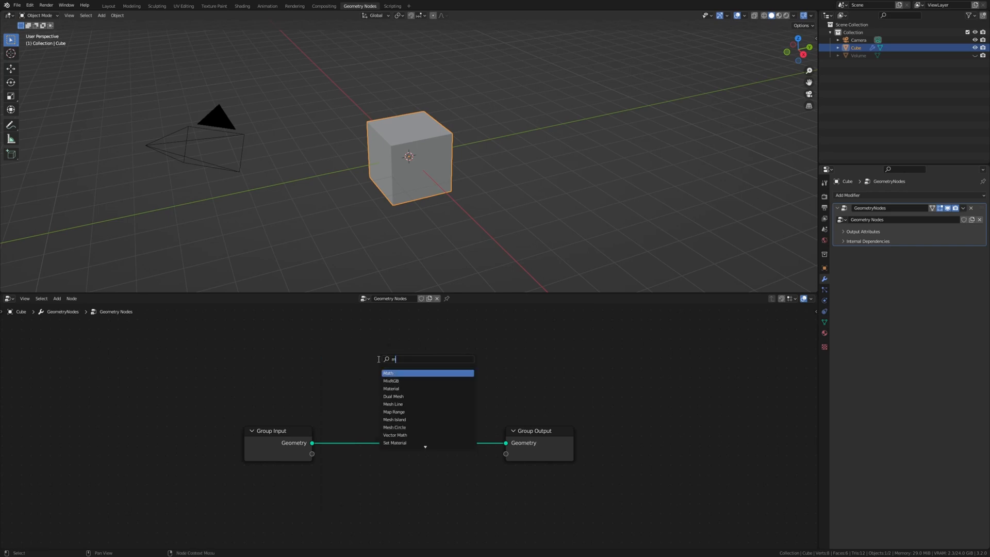
{"action": "type", "text": "esh"}
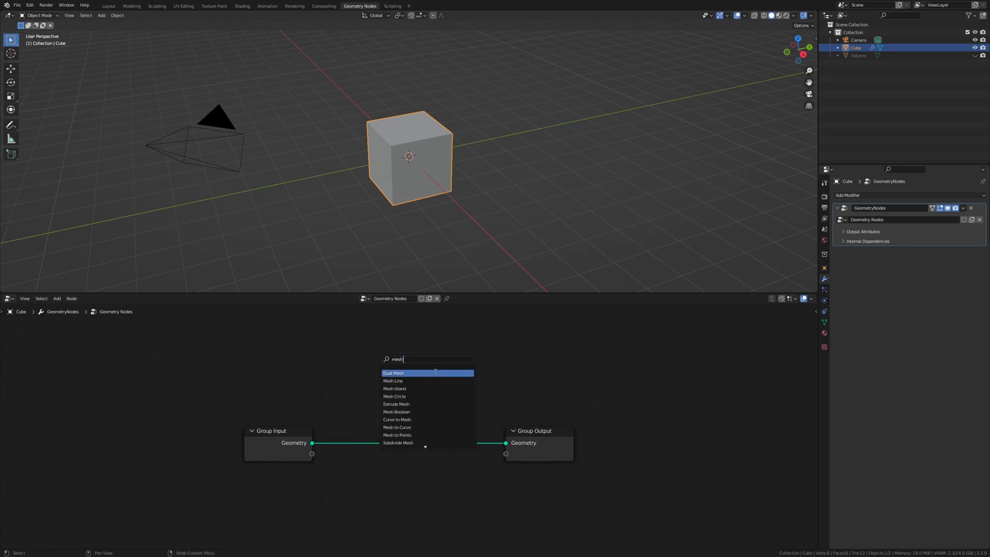
{"action": "left_click", "coordinate": [396, 412]}
{"action": "type", "text": "su"}
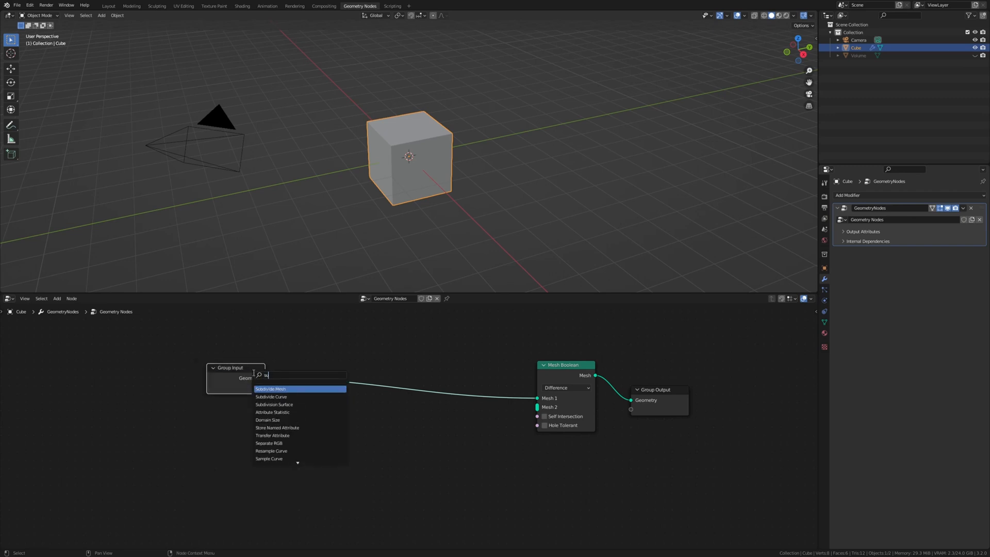
Subdivide the cube and instance 0.1 m cubes with random scale on its points, subtracting them via Mesh Boolean
{"action": "left_click", "coordinate": [271, 389]}
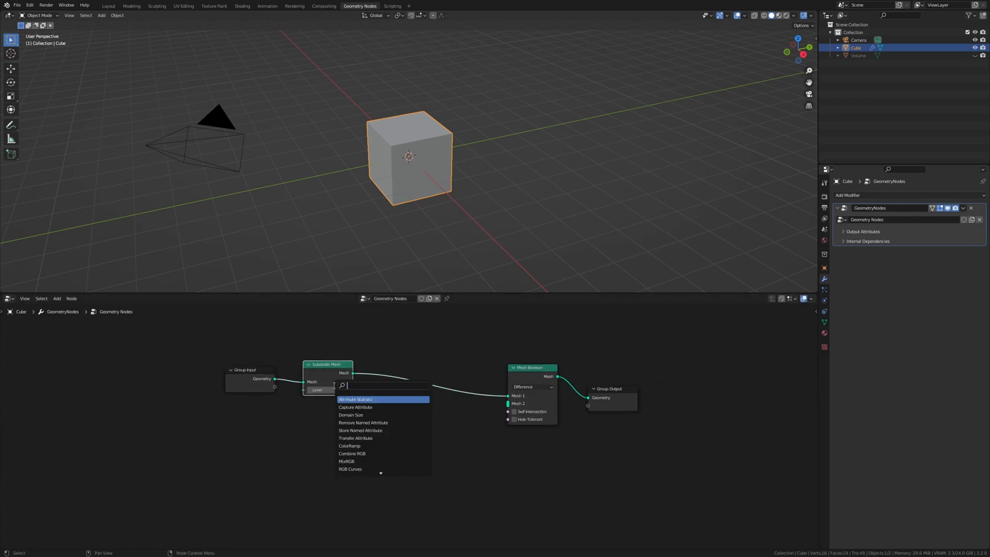
{"action": "type", "text": "cube"}
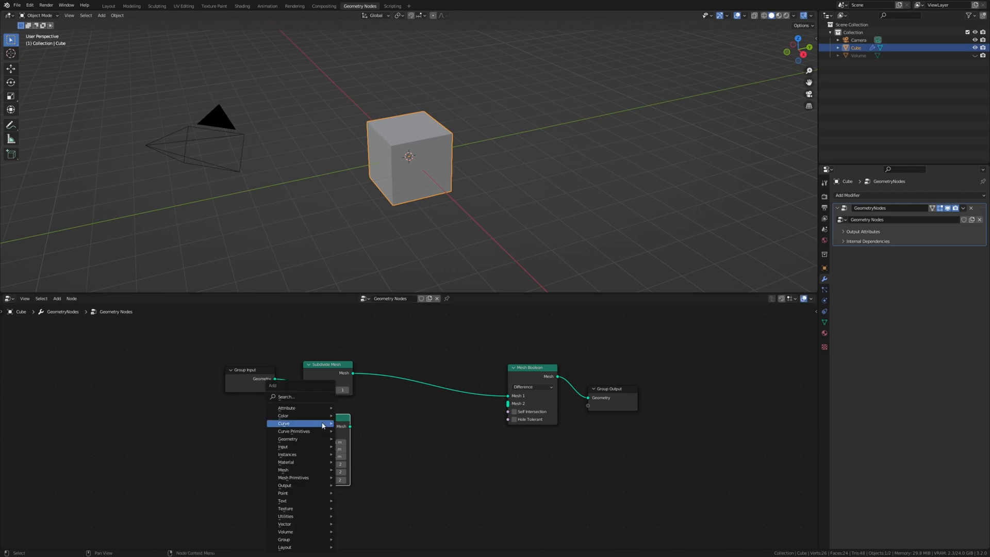
{"action": "type", "text": "tra"}
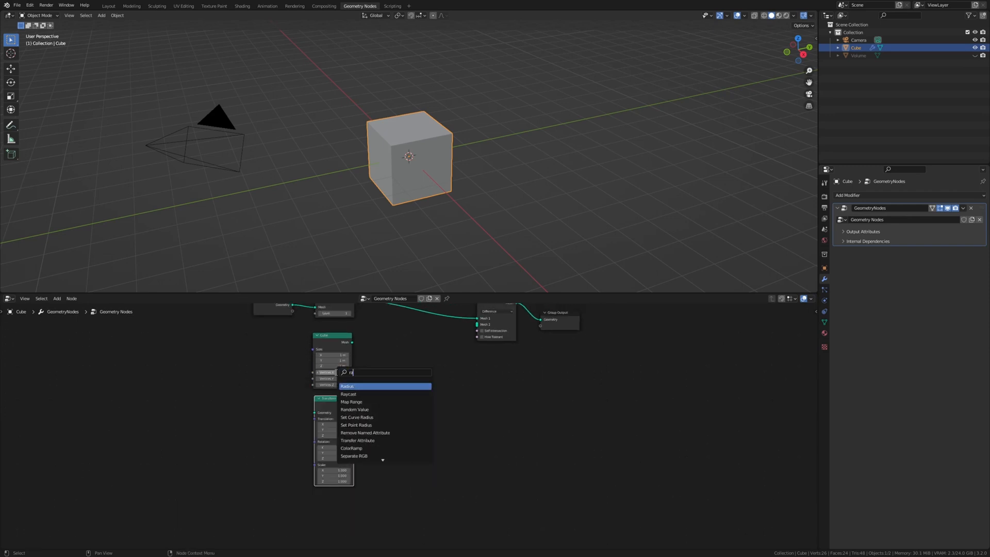
{"action": "type", "text": "and"}
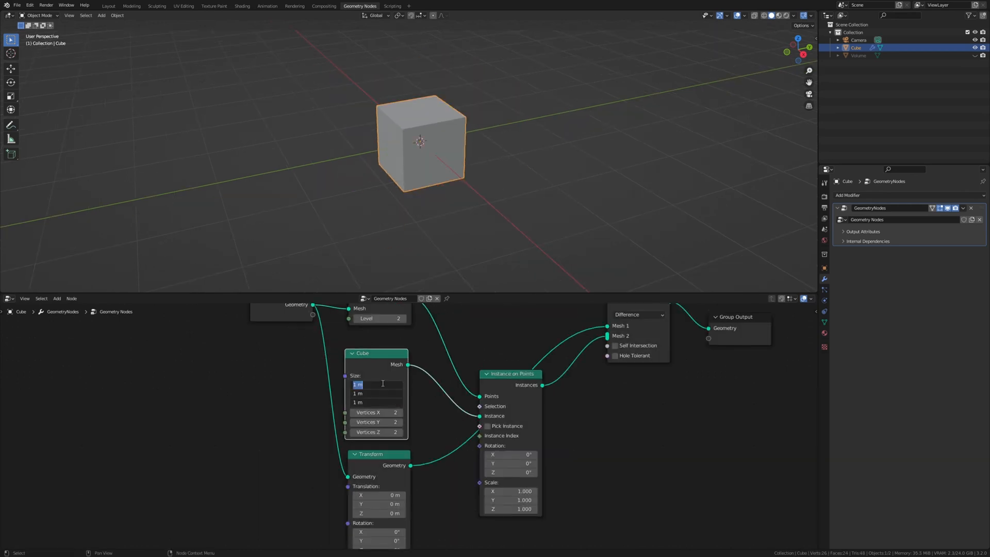
{"action": "type", "text": "0.1"}
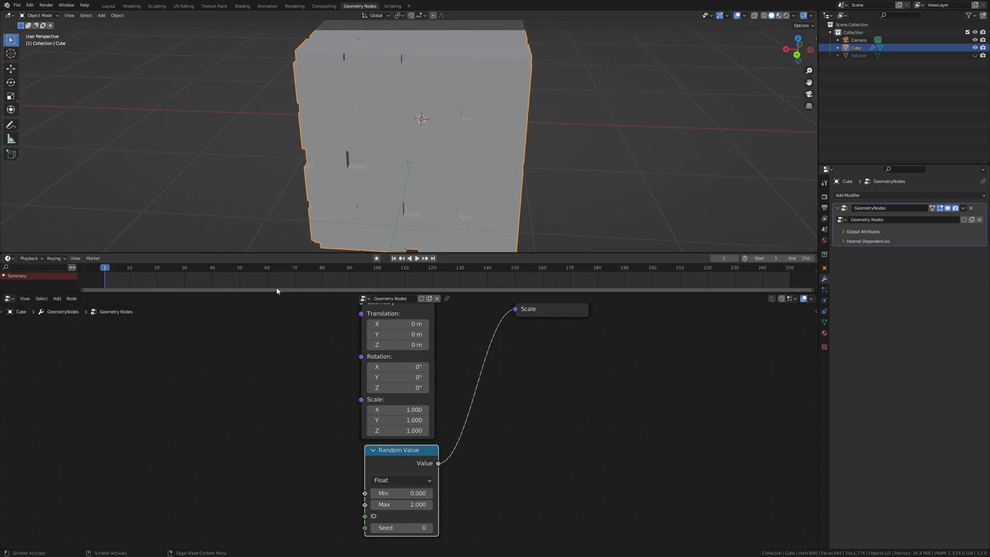
Set the animation end to frame 500 and key the instanced cubes' rotation to 360° on X, Y and Z
{"action": "left_click", "coordinate": [788, 258]}
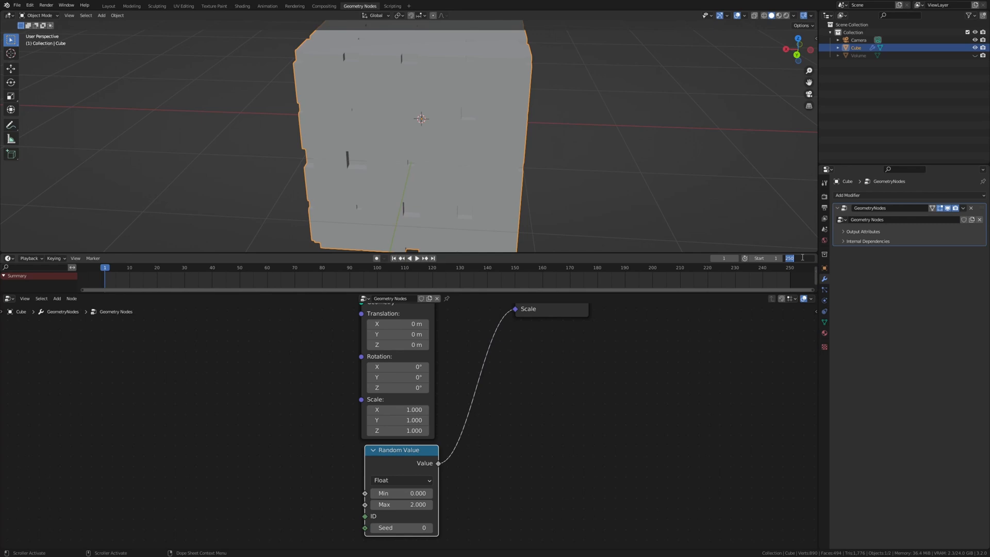
{"action": "type", "text": "500"}
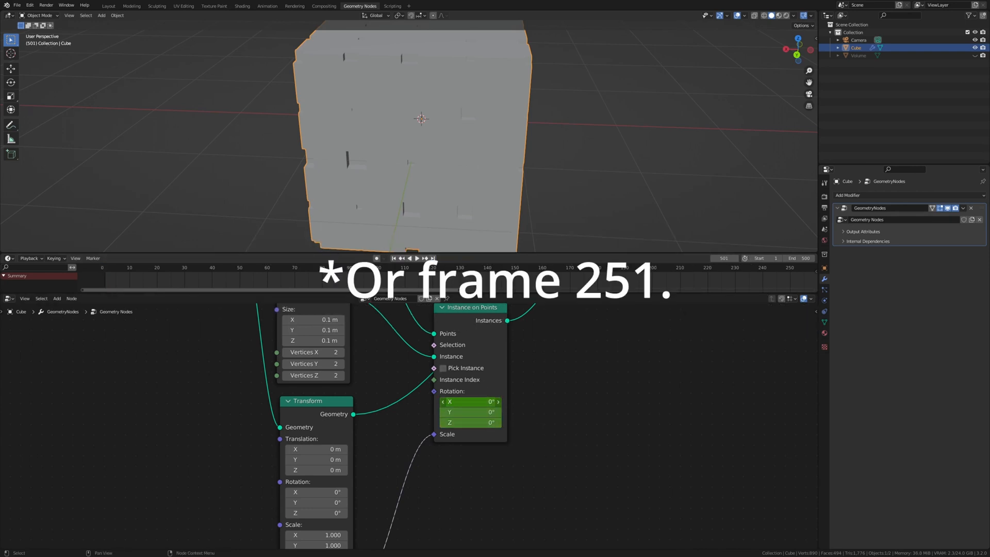
{"action": "type", "text": "36"}
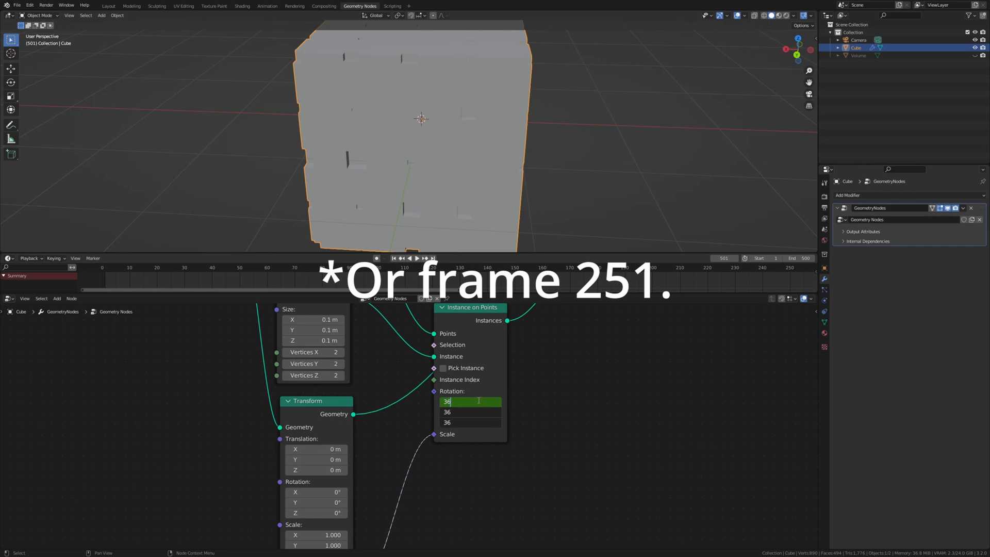
{"action": "type", "text": "360°"}
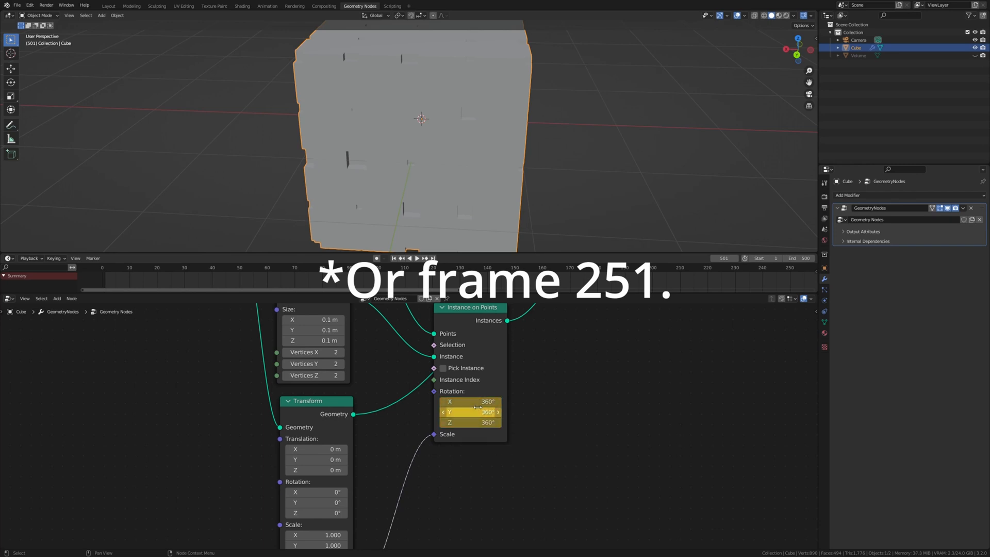
{"action": "mouse_move", "coordinate": [471, 412]}
{"action": "type", "text": "se"}
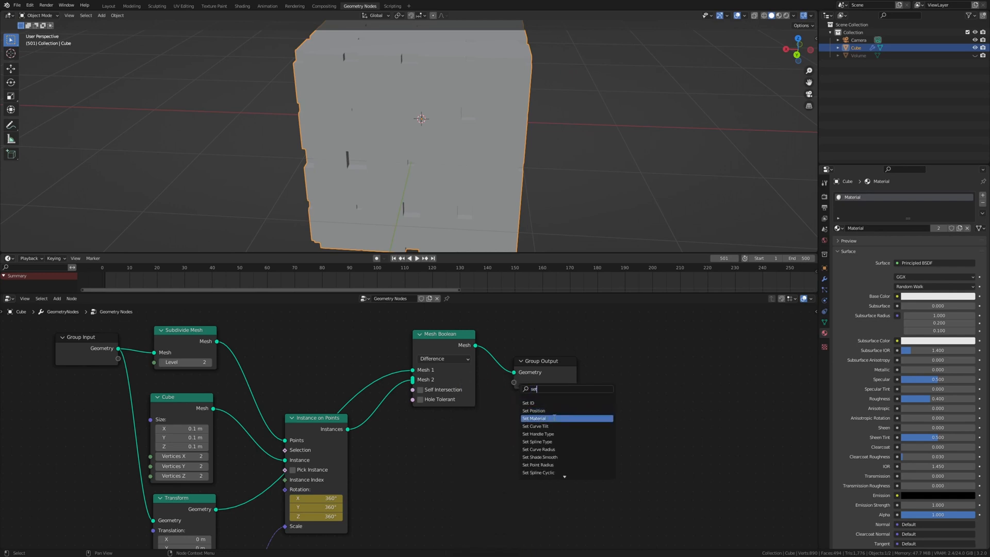
Add a Set Material node and assign a new material named Emission to the hole cubes
{"action": "left_click", "coordinate": [533, 417]}
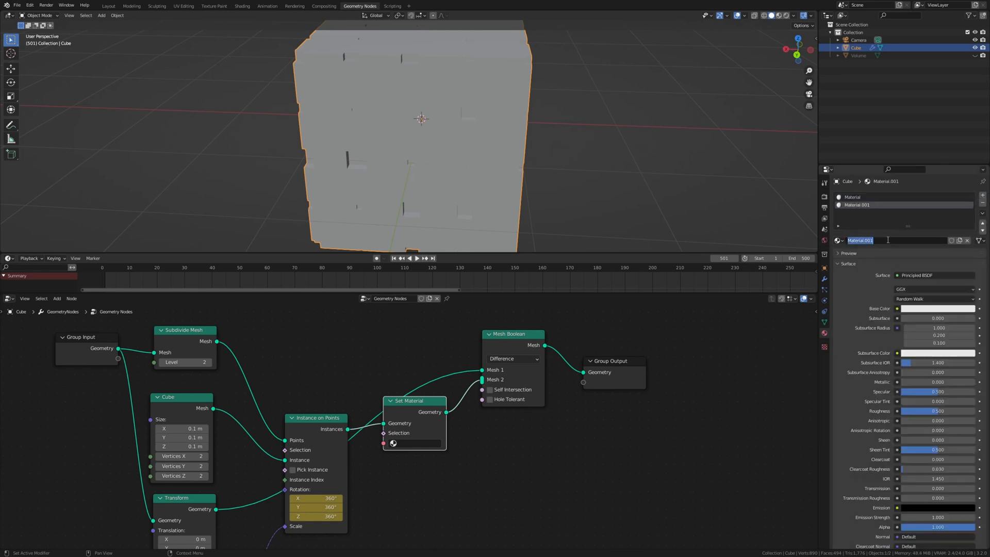
{"action": "type", "text": "Emission"}
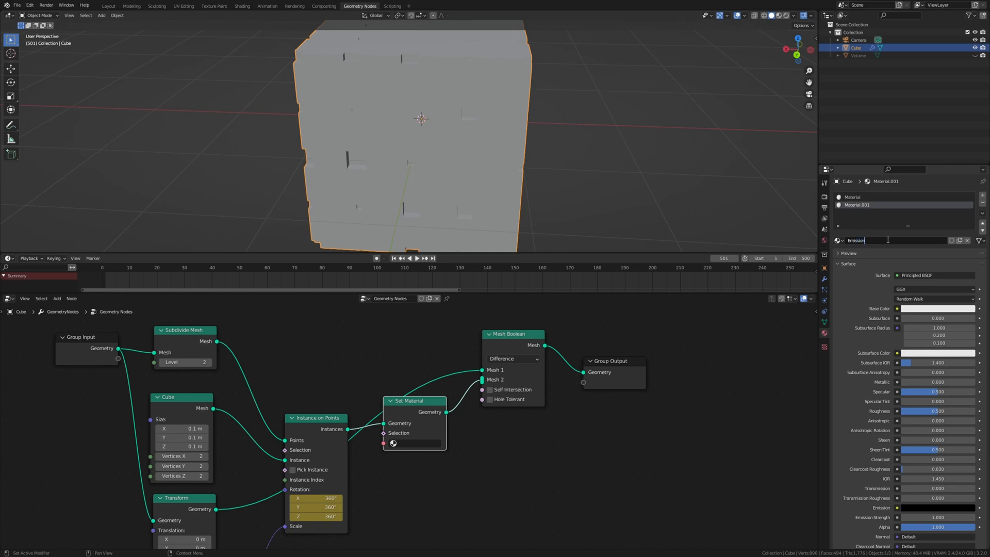
{"action": "type", "text": "Emission"}
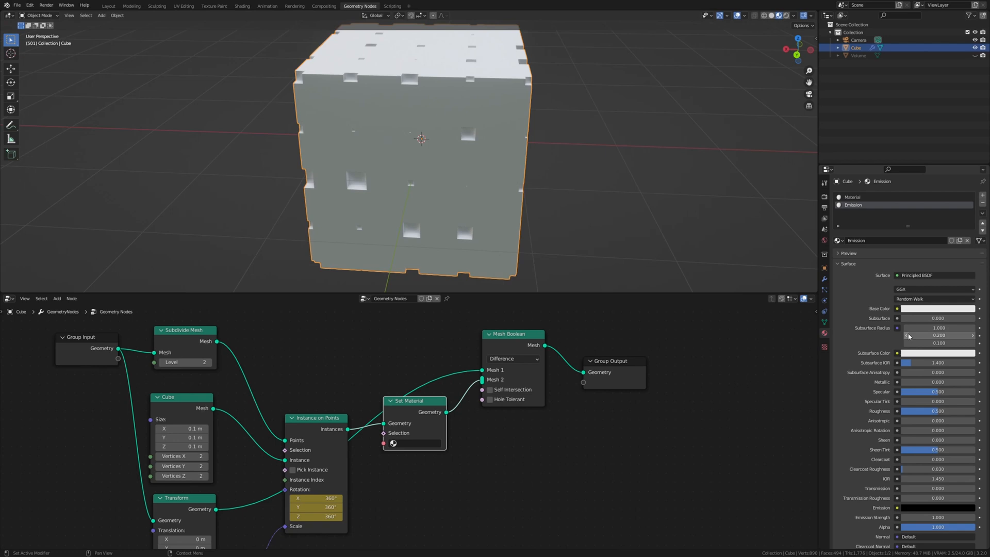
{"action": "left_click", "coordinate": [410, 442]}
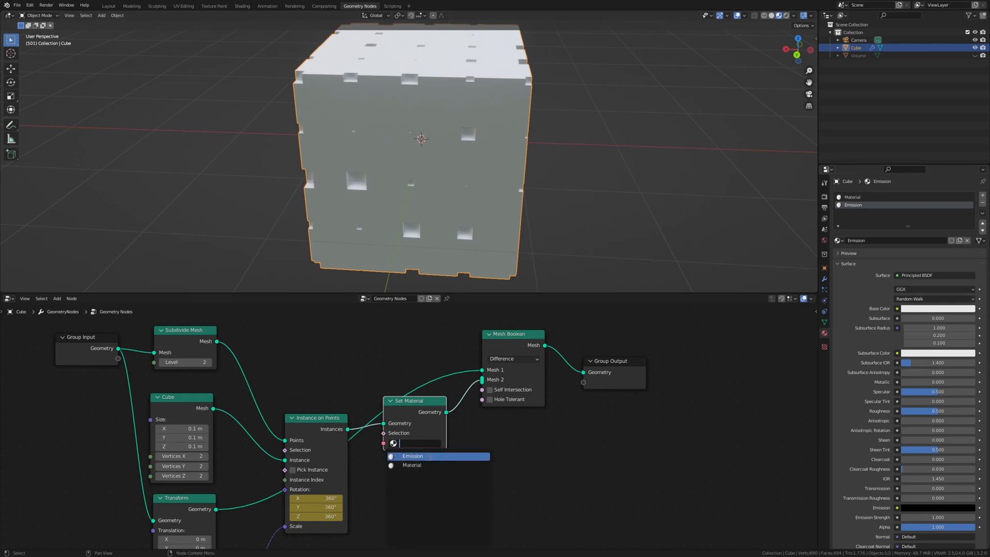
{"action": "left_click", "coordinate": [413, 455]}
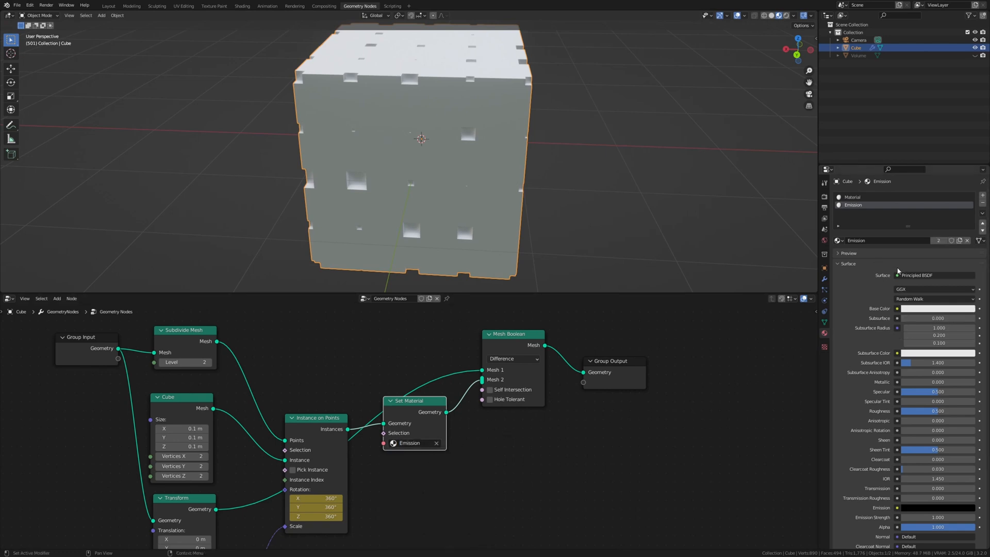
Make the Emission material's surface an Emission shader with strength 10
{"action": "left_click", "coordinate": [934, 274]}
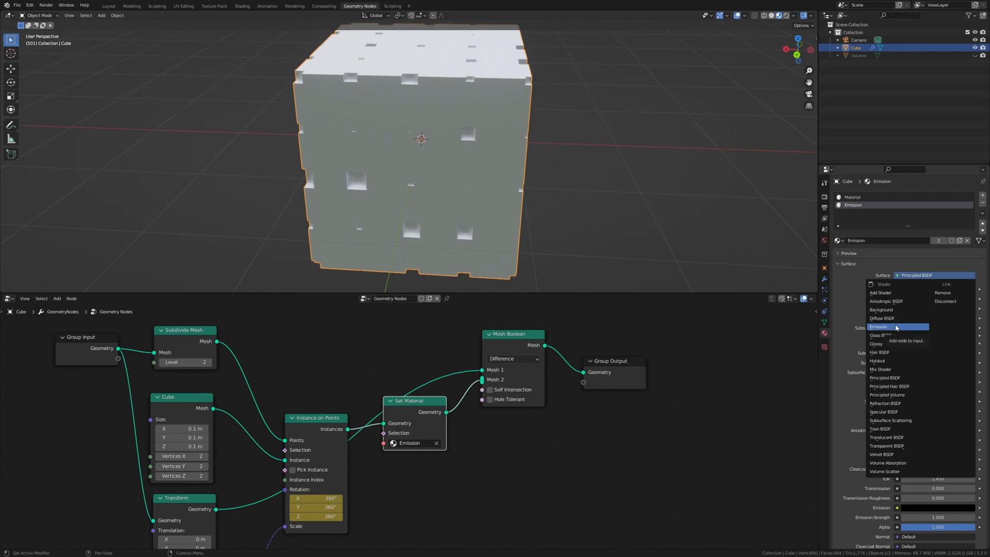
{"action": "left_click", "coordinate": [878, 327]}
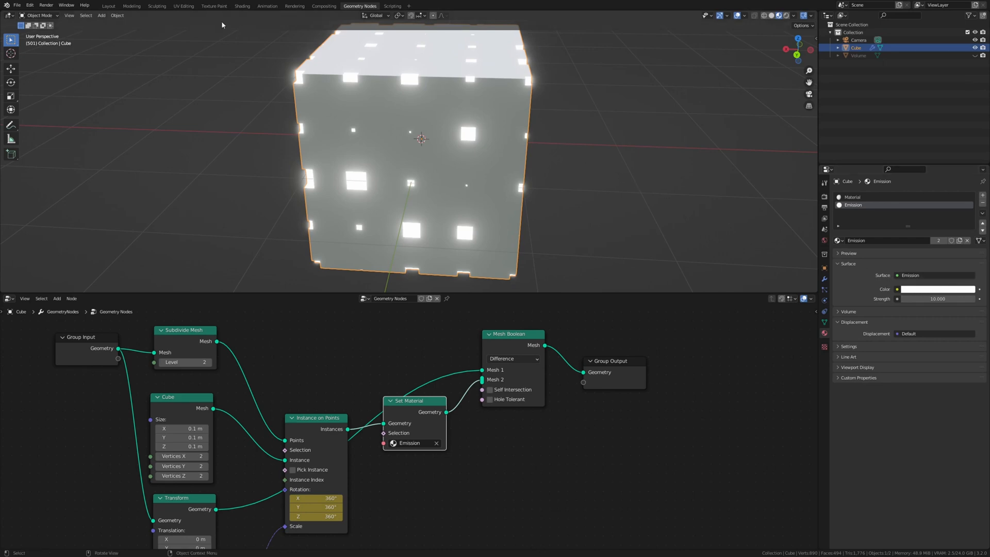
In the shading workspace, add a Mix Shader and wire a Glass BSDF into it
{"action": "left_click", "coordinate": [241, 6]}
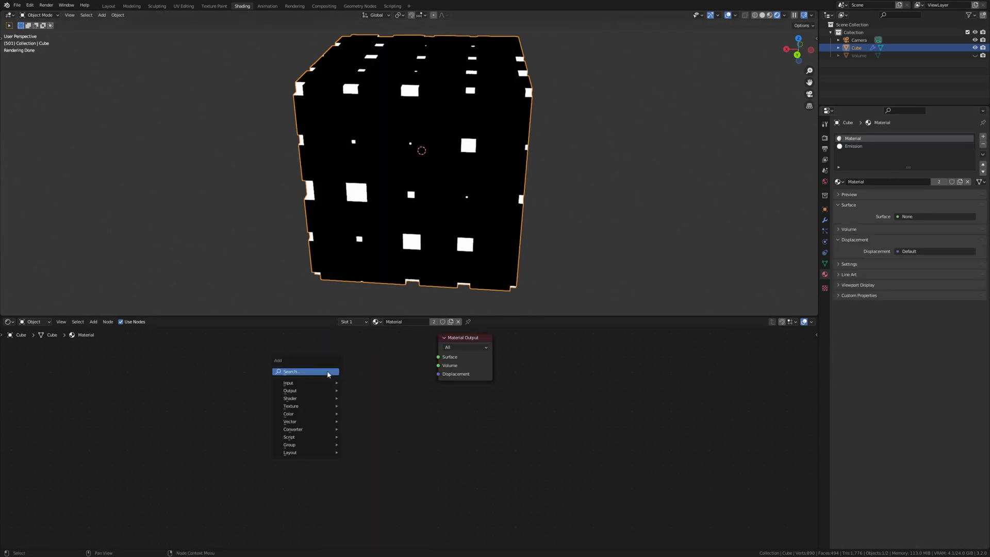
{"action": "type", "text": "m"}
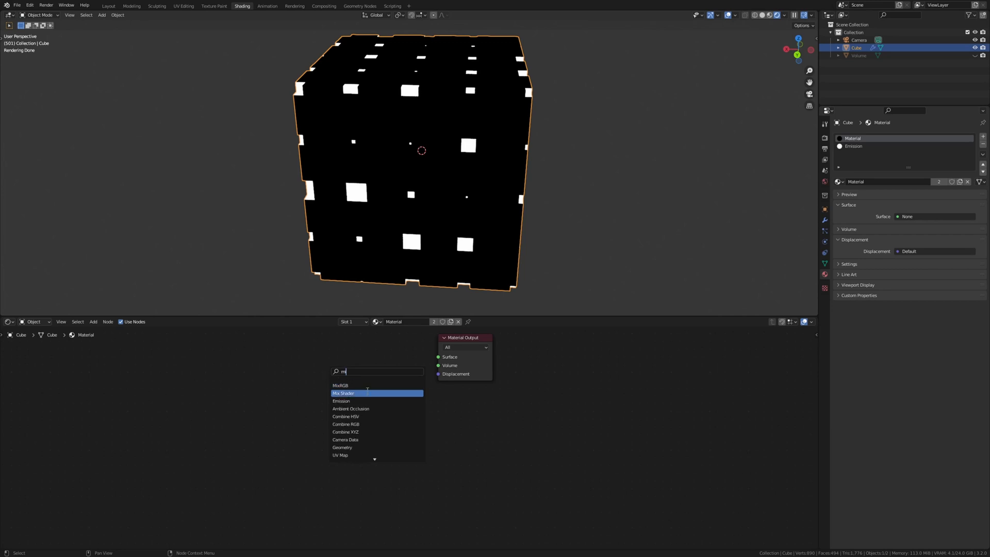
{"action": "left_click", "coordinate": [343, 393]}
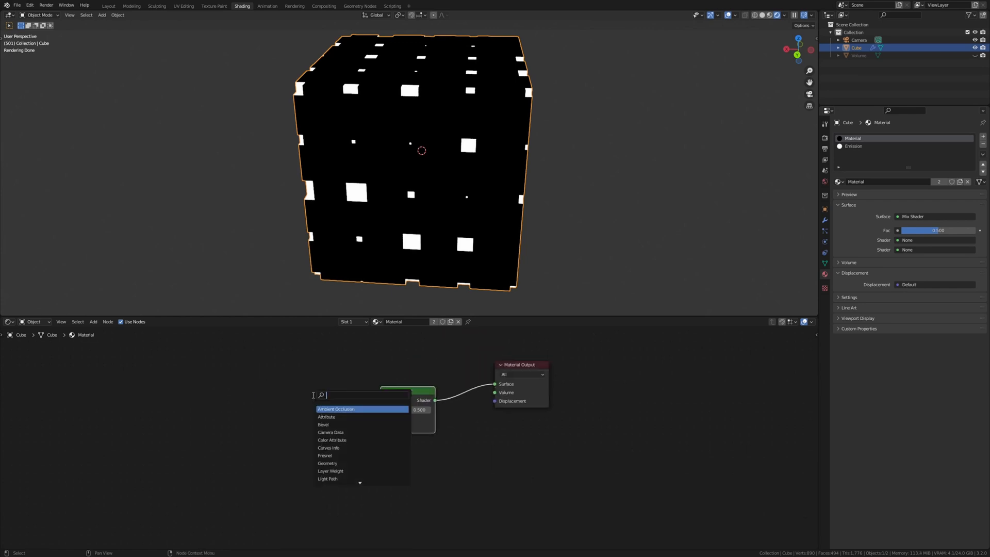
{"action": "type", "text": "glo"}
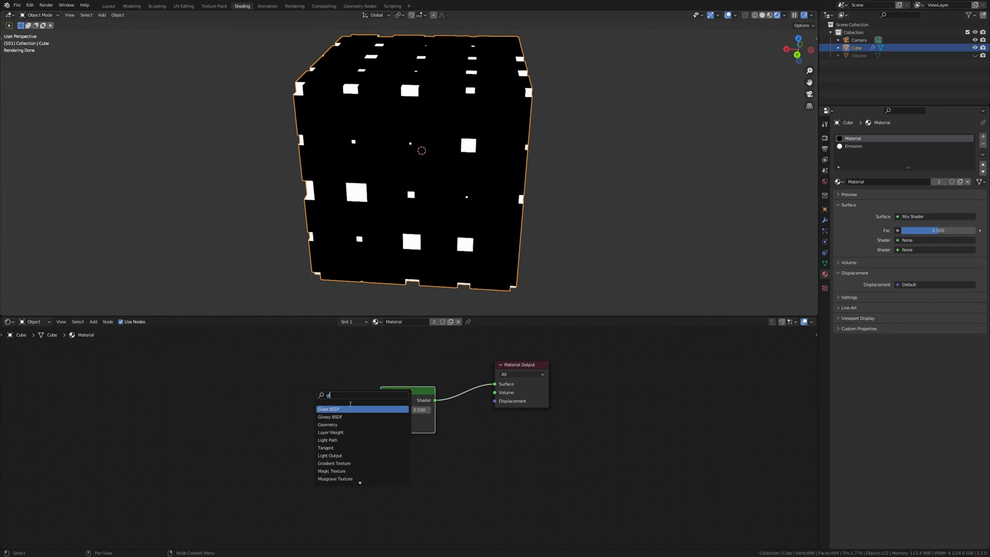
{"action": "left_click", "coordinate": [327, 409]}
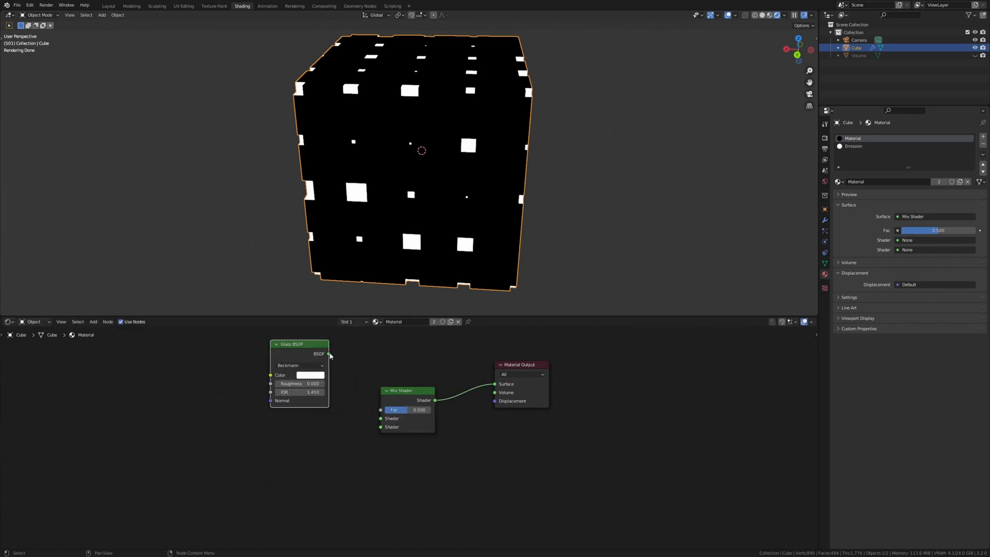
{"action": "left_click_drag", "start_coordinate": [328, 353], "coordinate": [380, 418]}
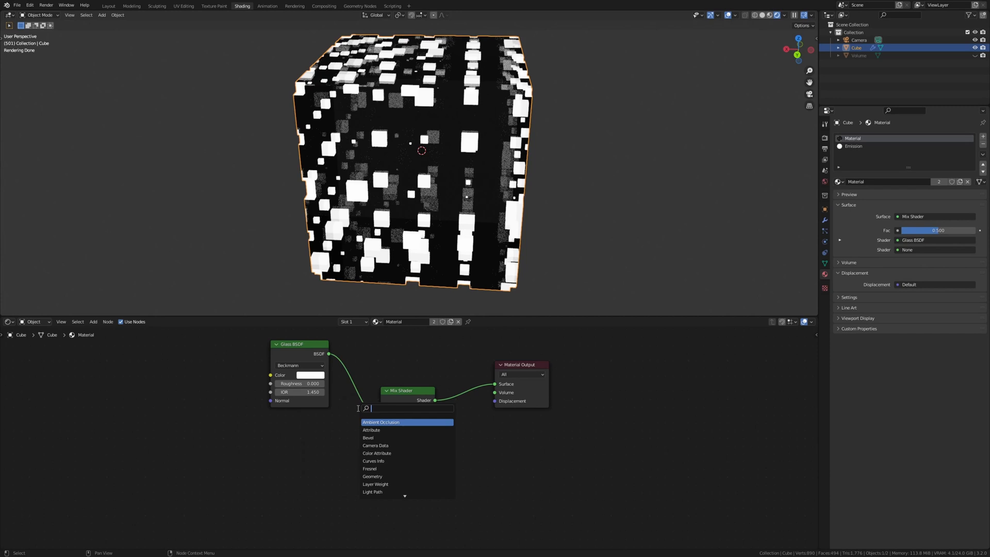
Add a Subsurface Scattering shader and a Musgrave Texture whose height drives the mix factor
{"action": "type", "text": "su"}
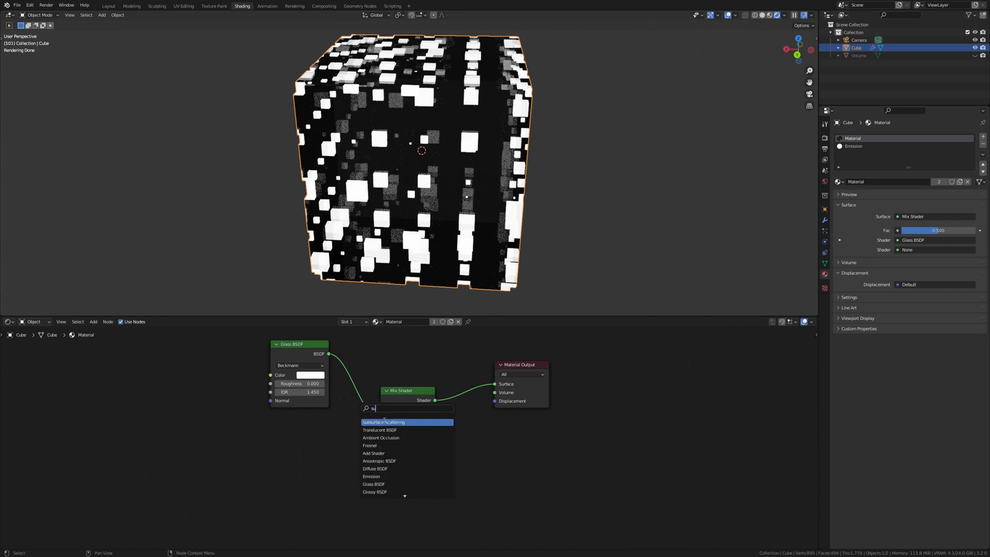
{"action": "left_click", "coordinate": [384, 421]}
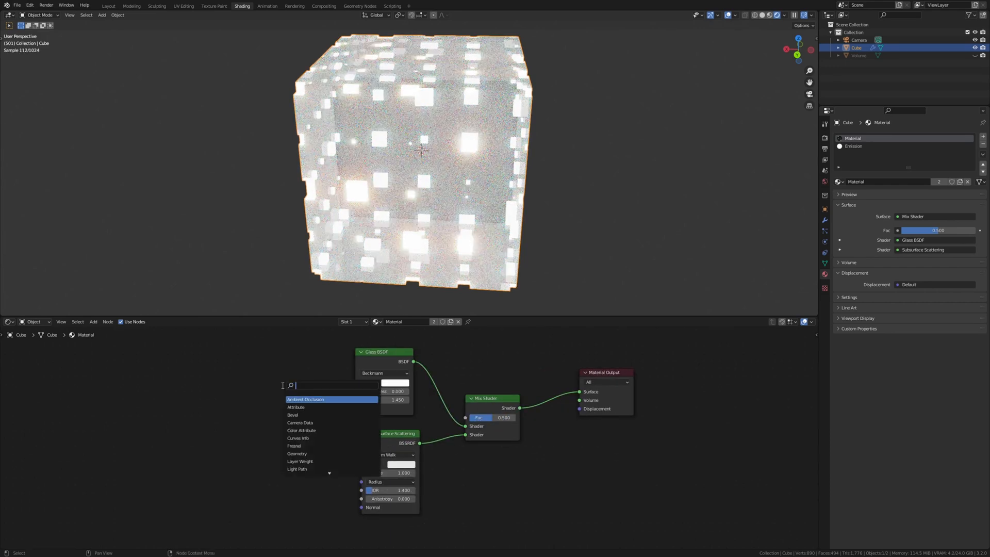
{"action": "left_click", "coordinate": [303, 414]}
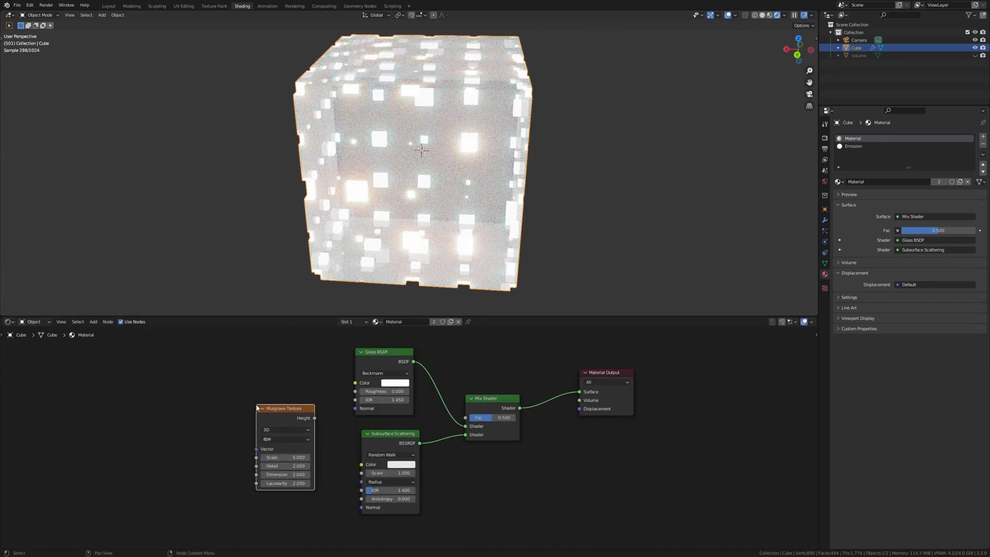
{"action": "left_click_drag", "start_coordinate": [313, 418], "coordinate": [464, 417]}
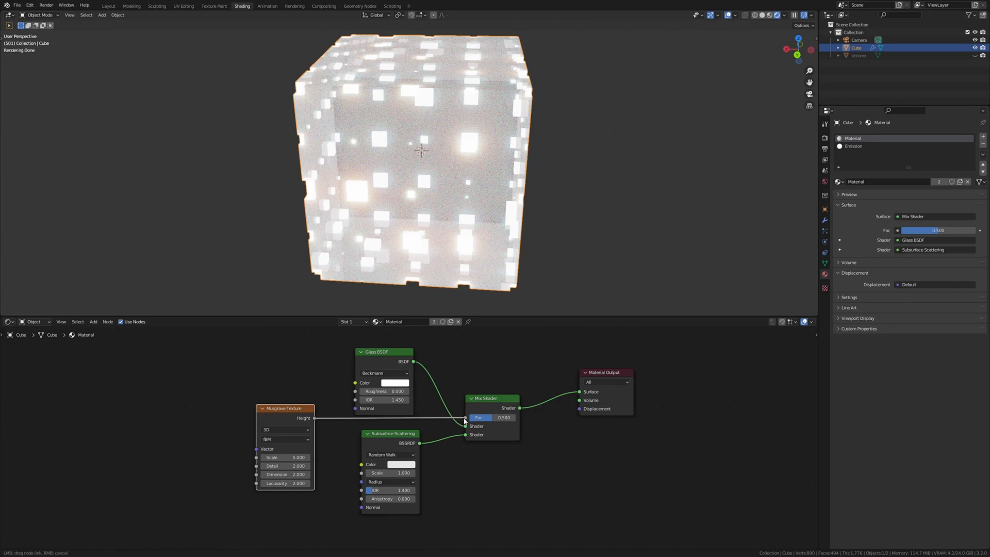
{"action": "left_click_drag", "start_coordinate": [314, 418], "coordinate": [464, 417]}
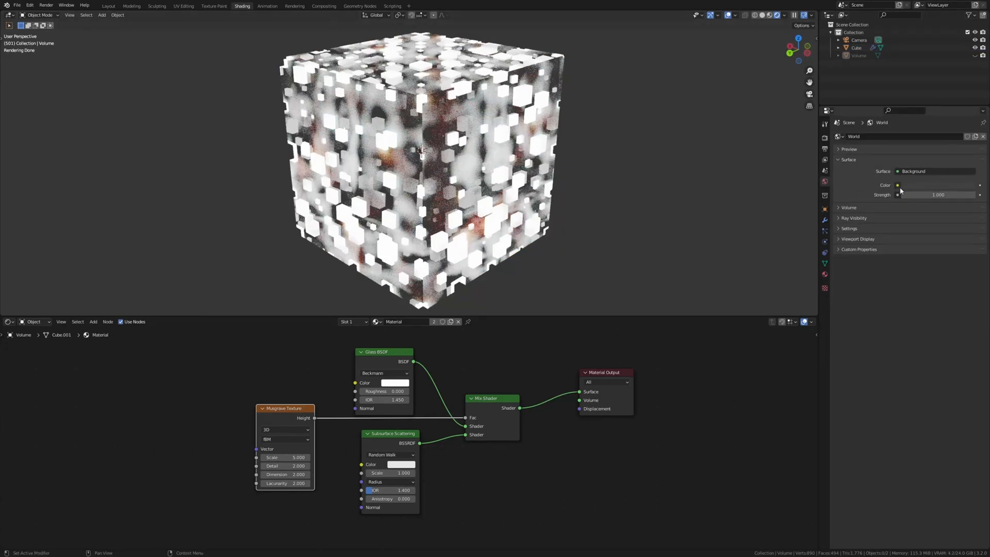
Set the world colour to an Environment Texture using studio_small_01_4k.exr
{"action": "left_click", "coordinate": [896, 184]}
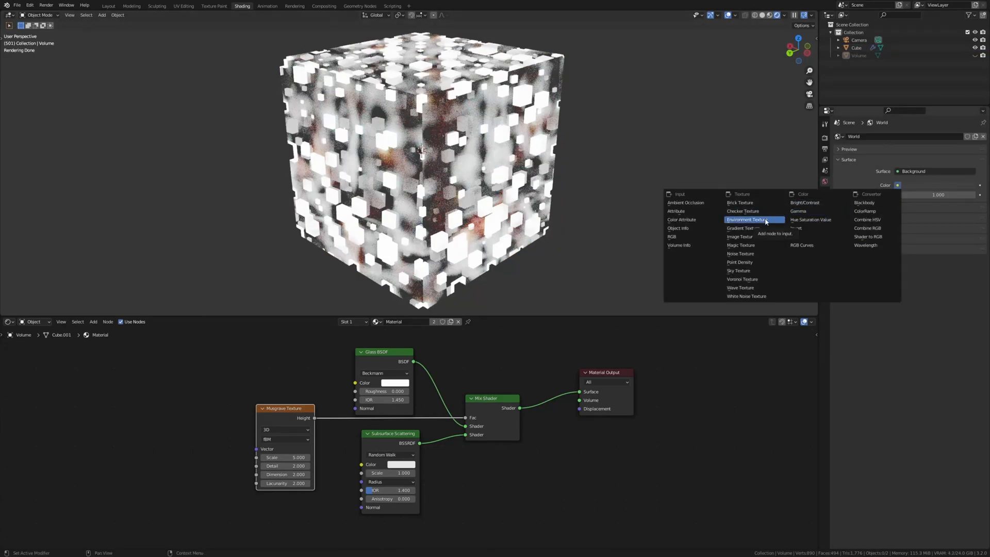
{"action": "left_click", "coordinate": [746, 219]}
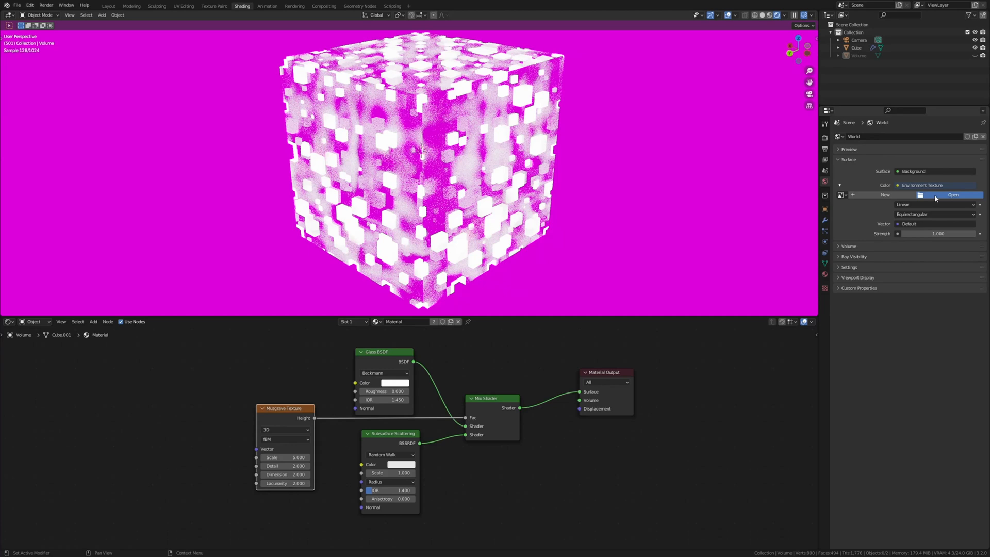
{"action": "left_click", "coordinate": [952, 195]}
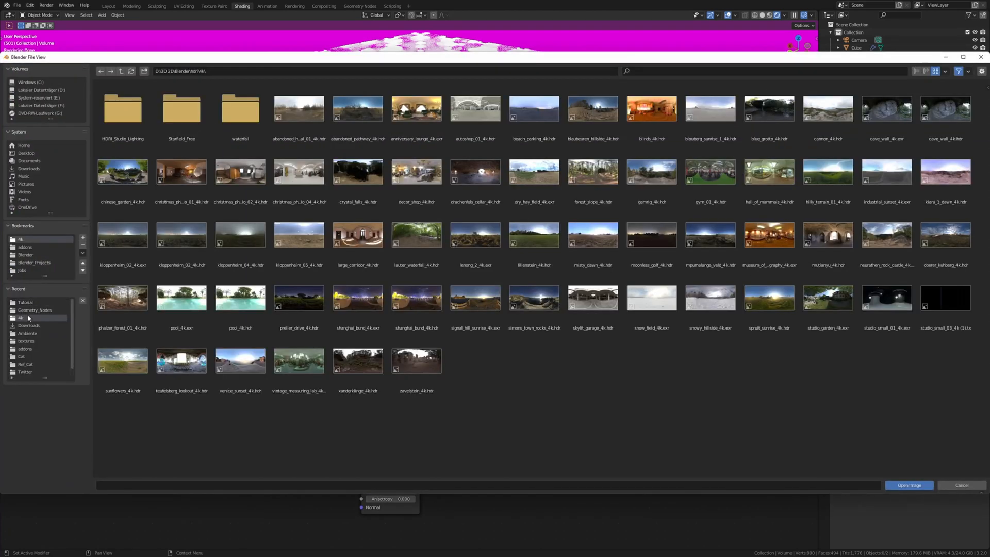
{"action": "left_click", "coordinate": [886, 297]}
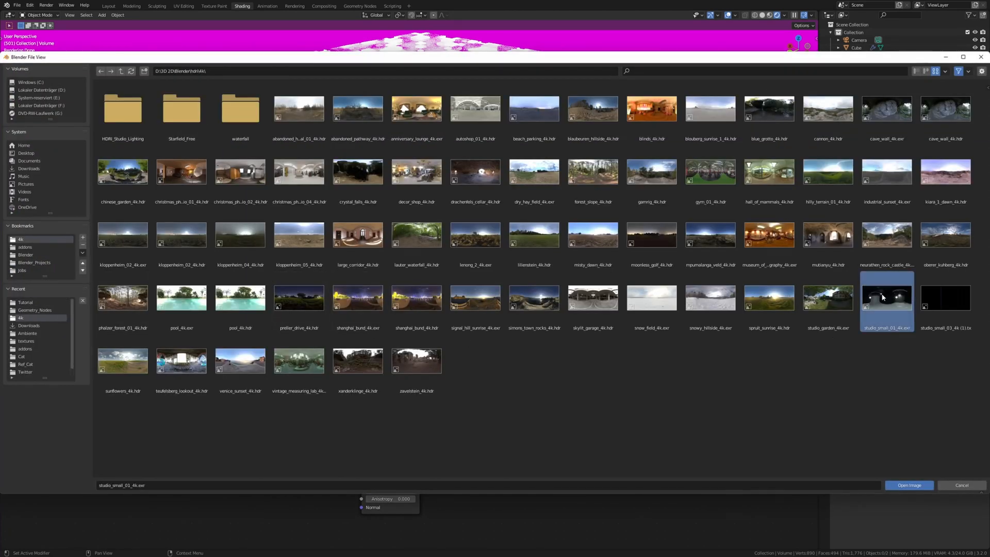
{"action": "left_click", "coordinate": [907, 485]}
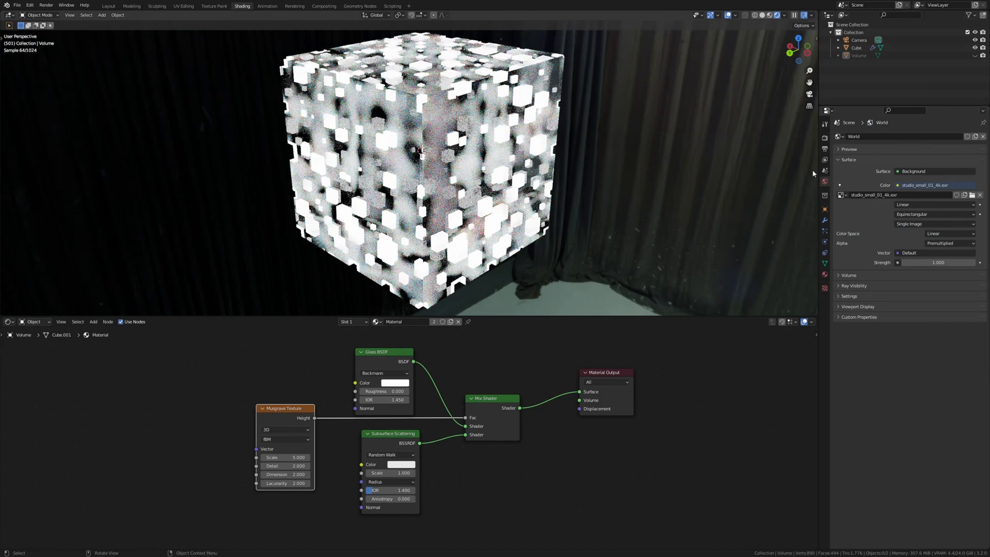
{"action": "left_click", "coordinate": [825, 138]}
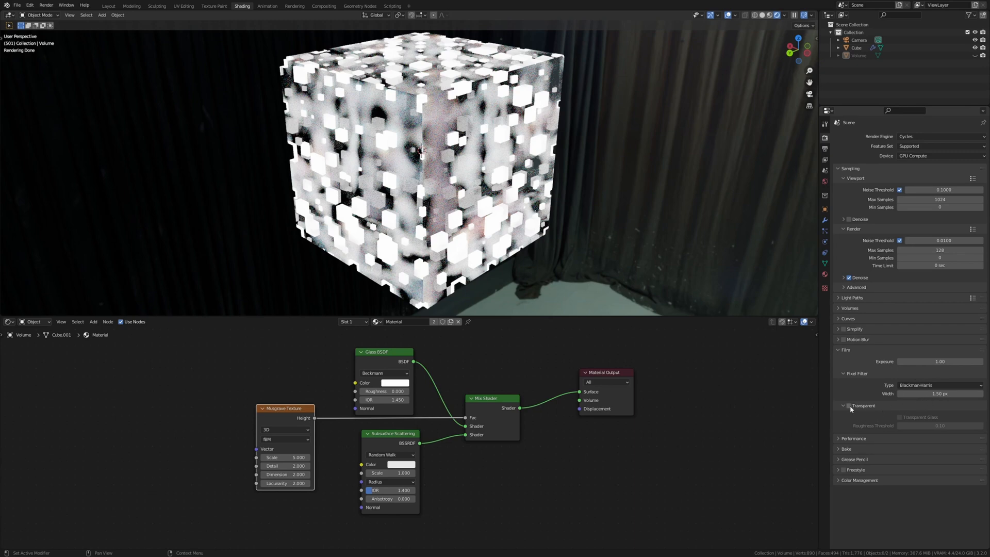
Enable Transparent film in Render Properties and expand Color Management
{"action": "left_click", "coordinate": [844, 405]}
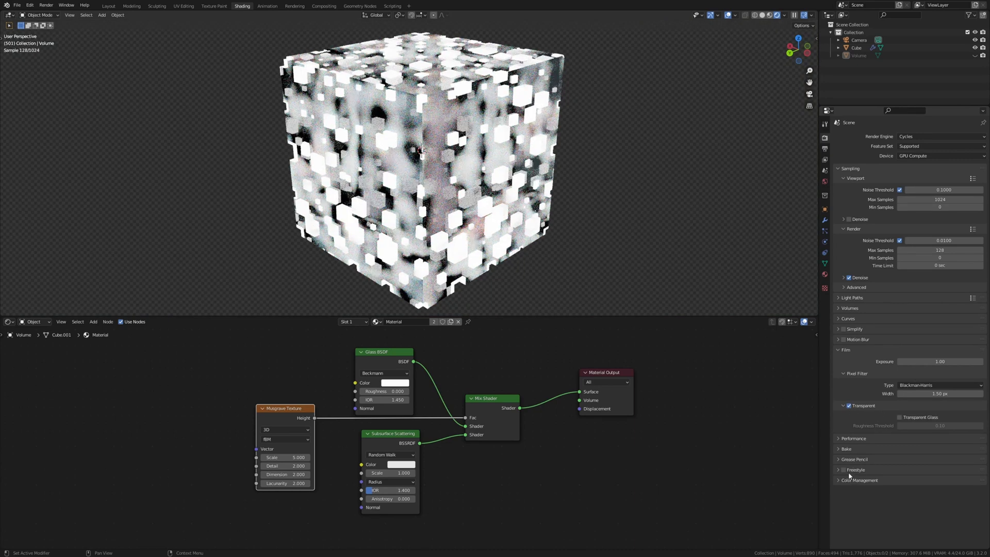
{"action": "left_click", "coordinate": [859, 481]}
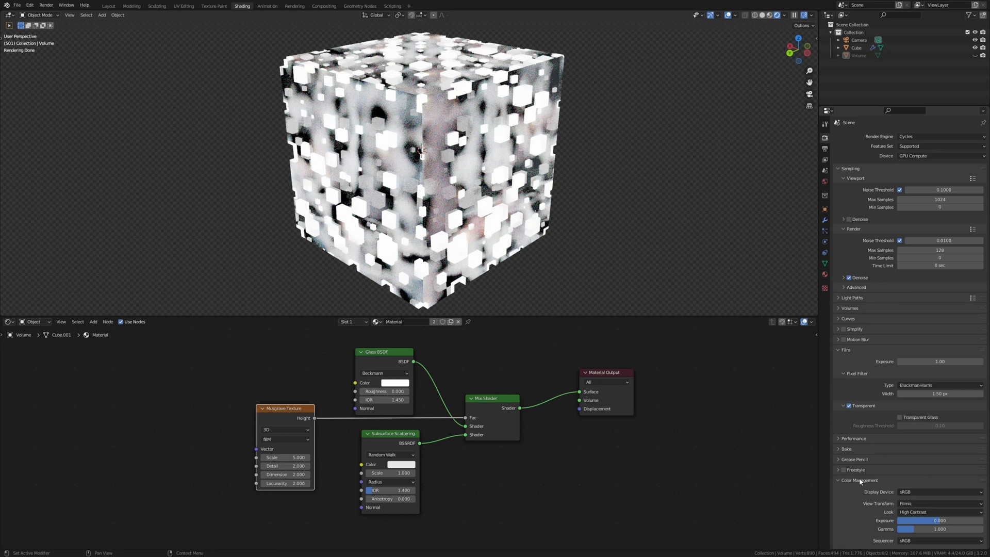
{"action": "scroll", "scroll_direction": "down", "scroll_amount": 3}
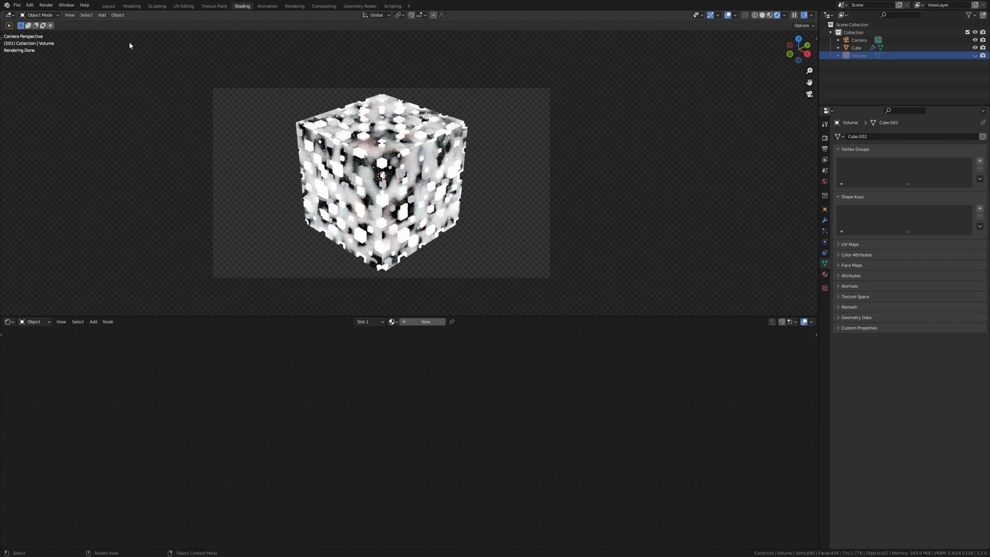
Unhide the Volume box in the Outliner and select the camera, then return to shading
{"action": "left_click", "coordinate": [108, 6]}
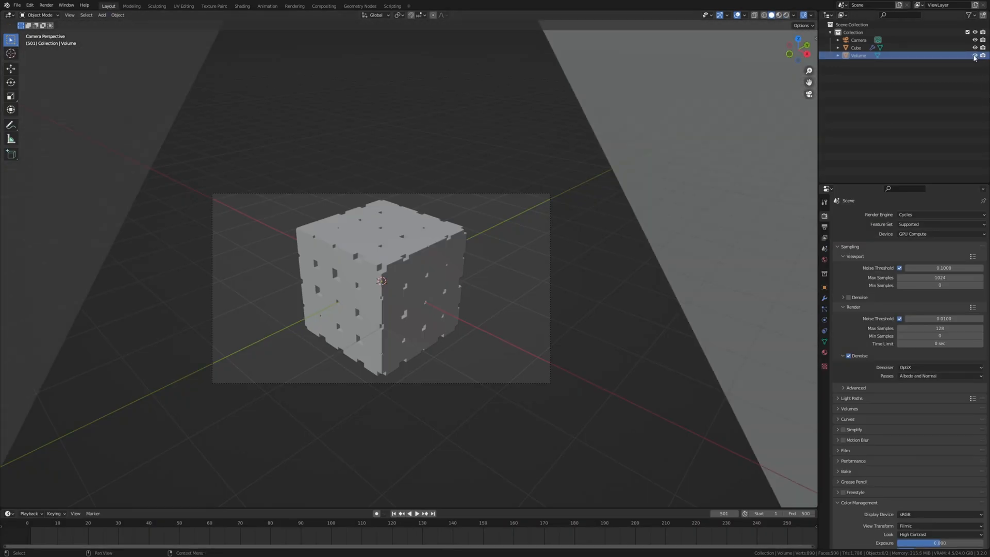
{"action": "left_click", "coordinate": [858, 40]}
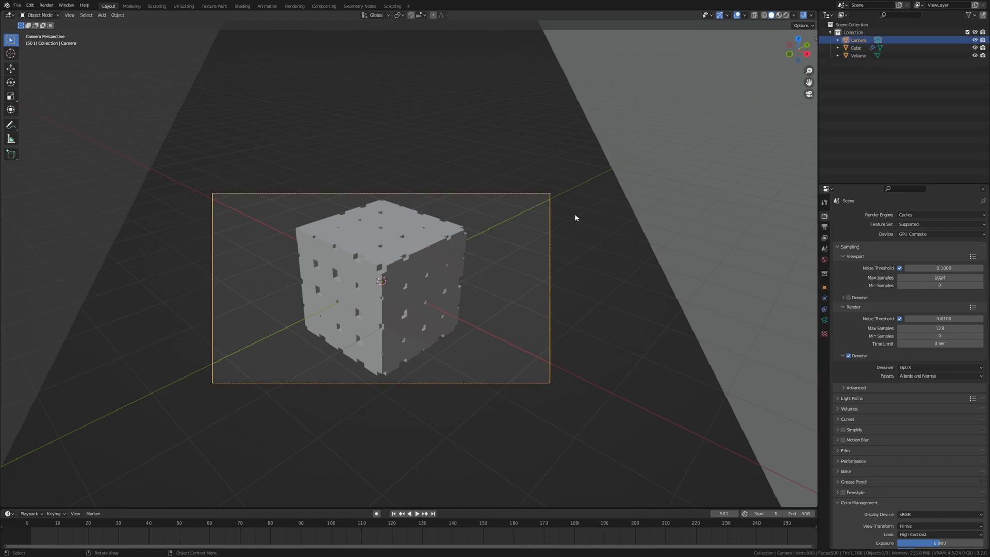
{"action": "left_click", "coordinate": [824, 321]}
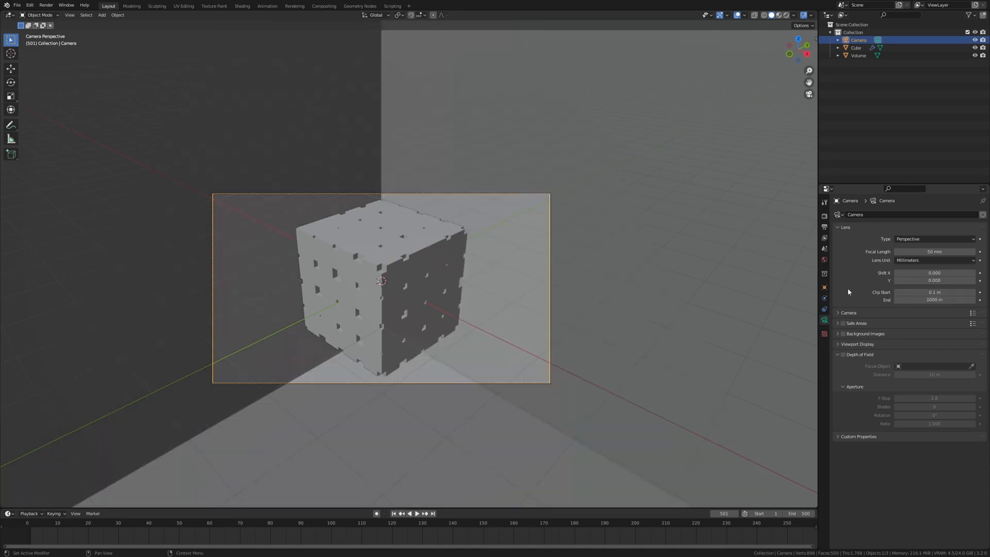
{"action": "left_click", "coordinate": [242, 6]}
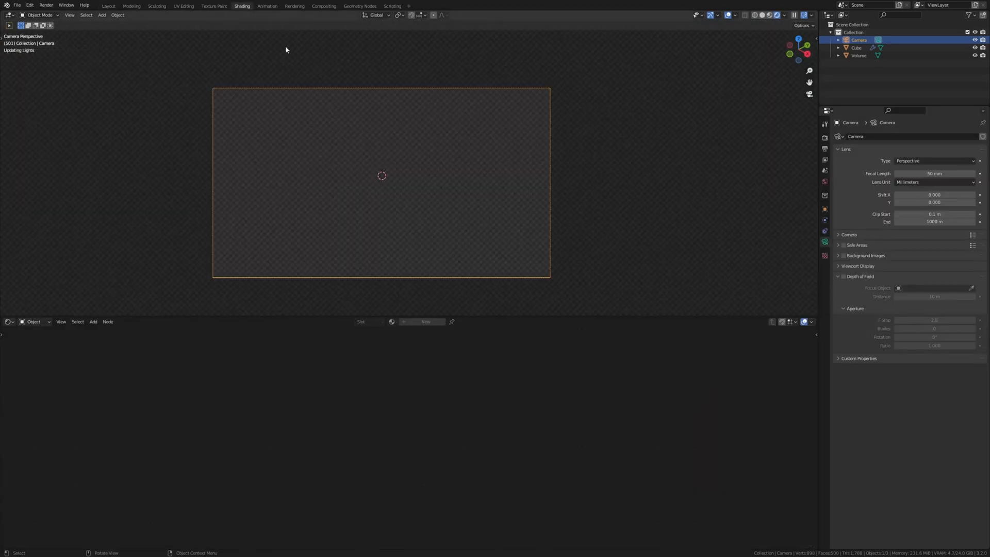
Give the Volume box a new material with a Principled Volume shader wired to the output's Volume input
{"action": "left_click", "coordinate": [859, 56]}
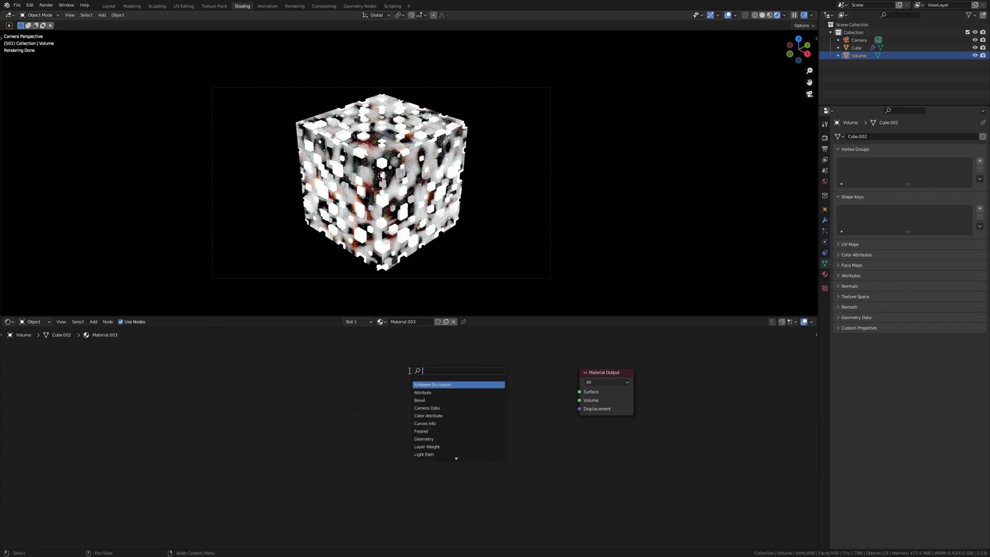
{"action": "type", "text": "vo"}
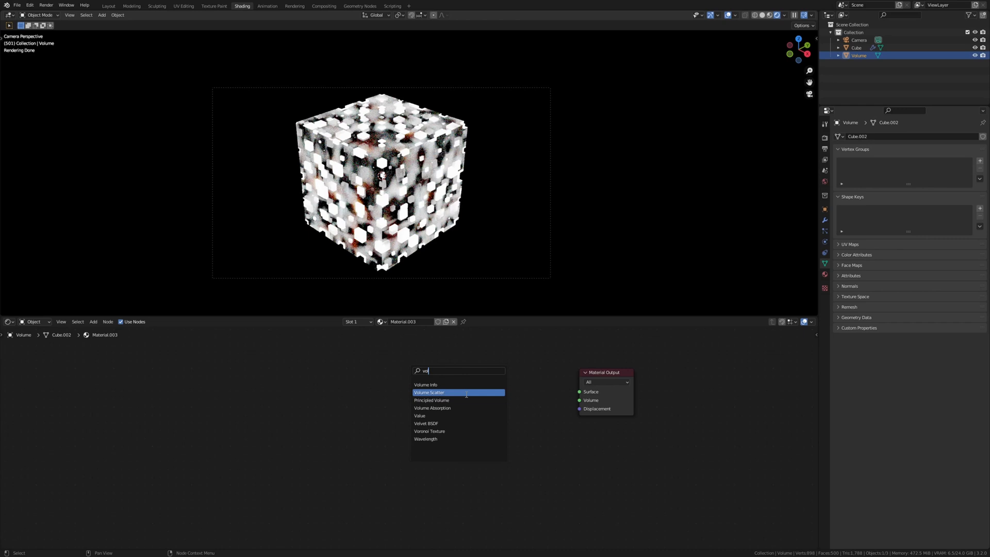
{"action": "left_click", "coordinate": [431, 400]}
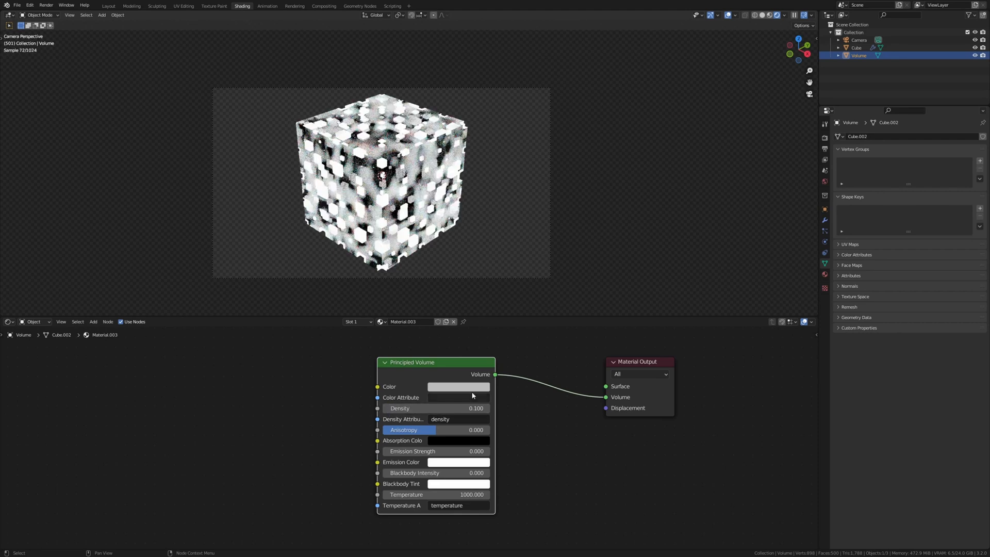
{"action": "mouse_move", "coordinate": [474, 211]}
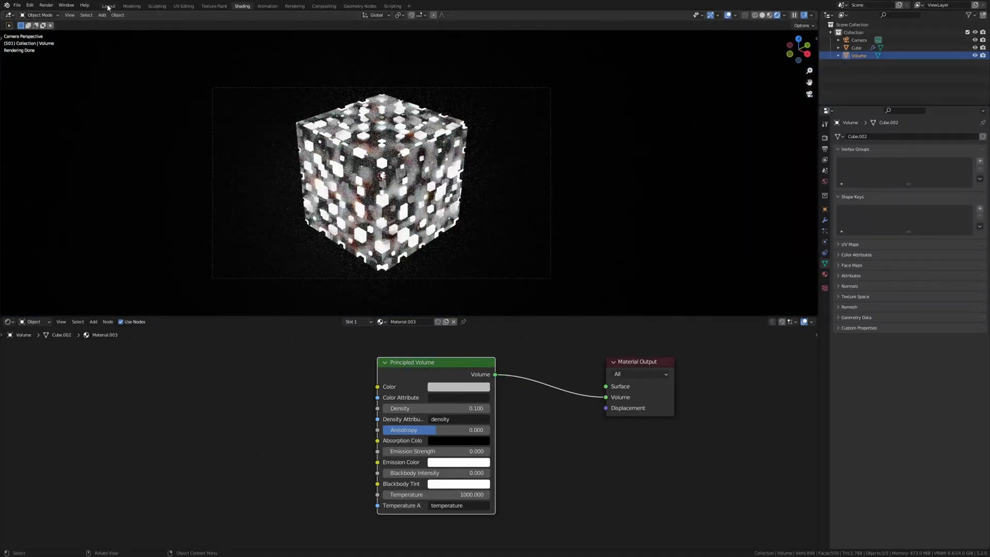
Add a Plain Axes empty in the Layout workspace
{"action": "left_click", "coordinate": [108, 6]}
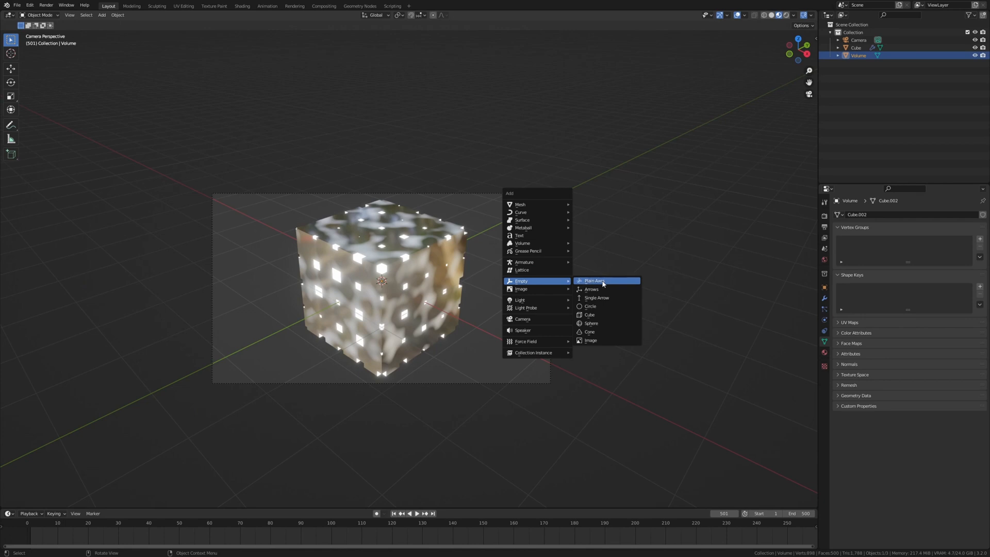
{"action": "left_click", "coordinate": [594, 280]}
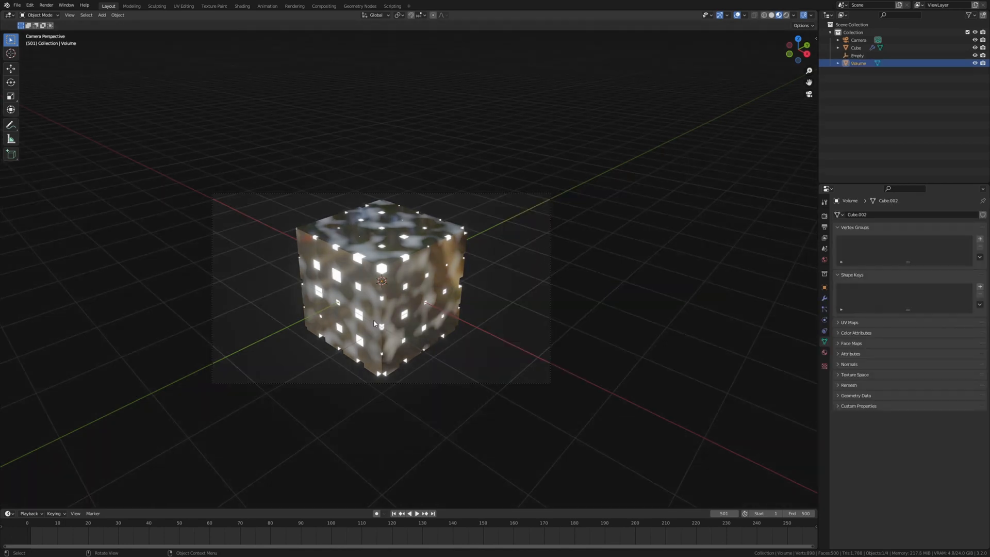
Enable camera depth of field focused on the Empty at f-stop 1.0 and save
{"action": "left_click", "coordinate": [858, 40]}
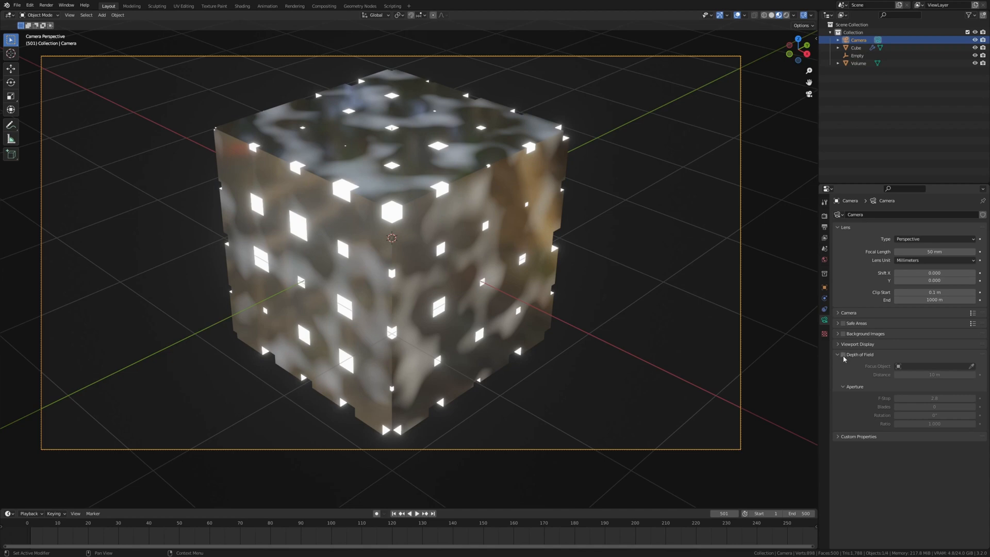
{"action": "left_click", "coordinate": [934, 366]}
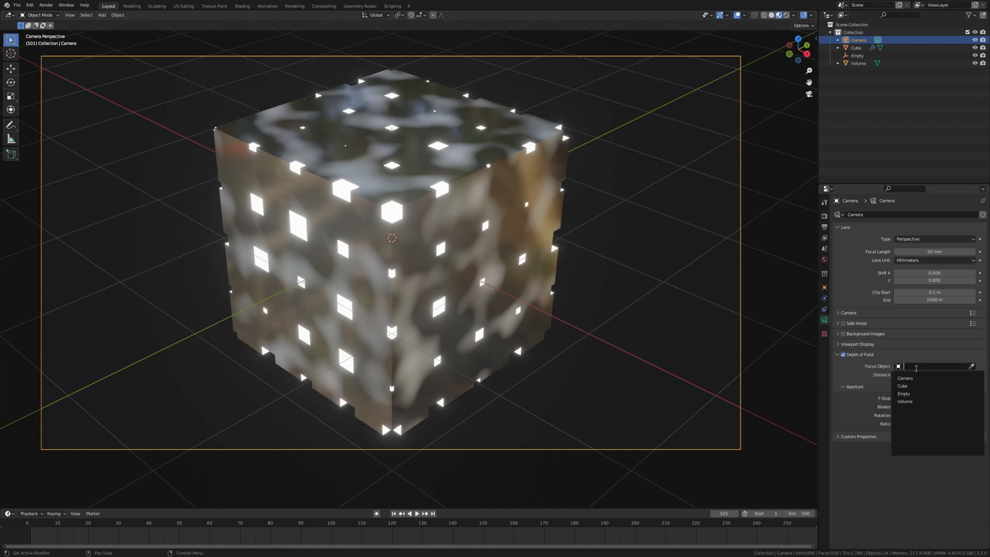
{"action": "left_click", "coordinate": [904, 393]}
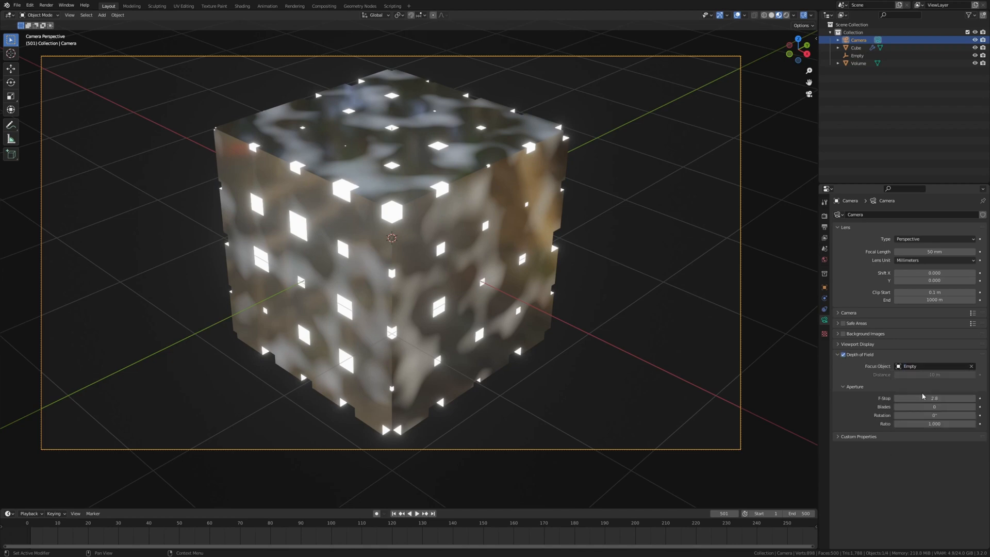
{"action": "double_click", "coordinate": [933, 398]}
{"action": "type", "text": "1"}
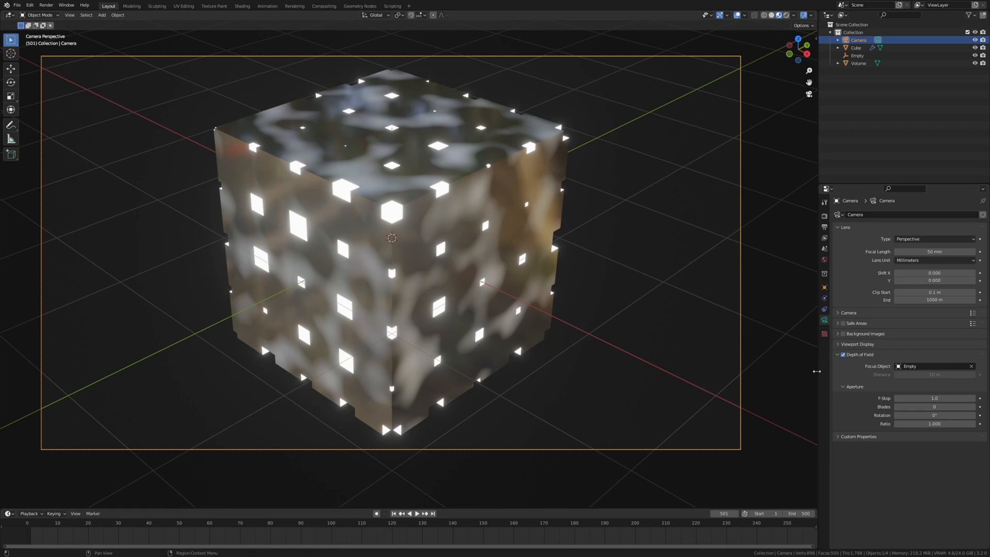
{"action": "key", "text": "ctrl+s"}
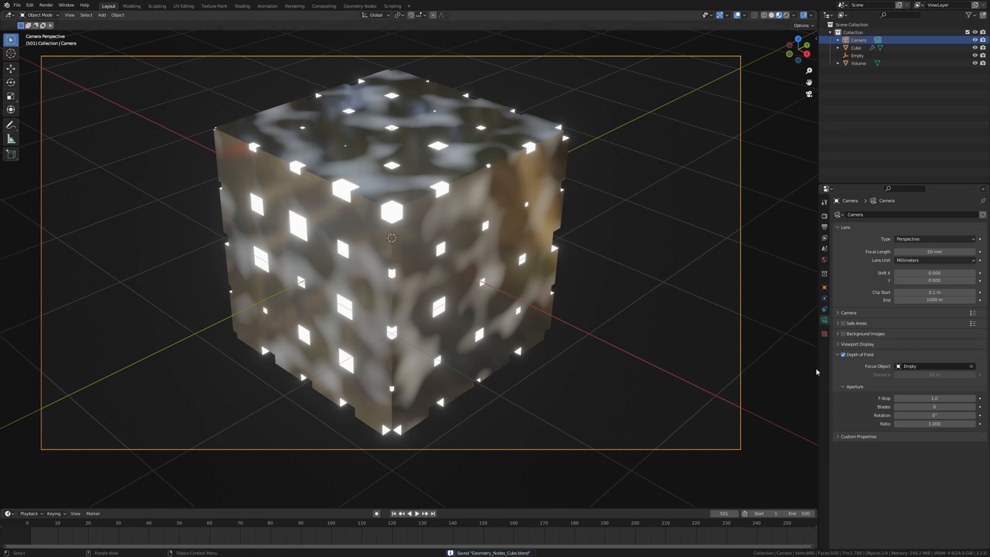